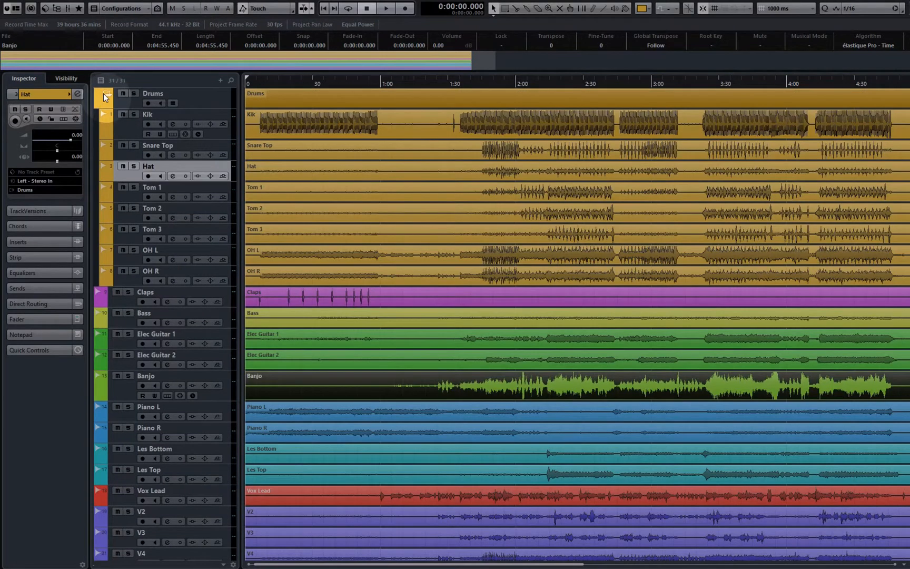
Step: Show the MixConsole with Routing, Inserts, EQ, Strip and Sends racks across all channels
left_click(105, 96)
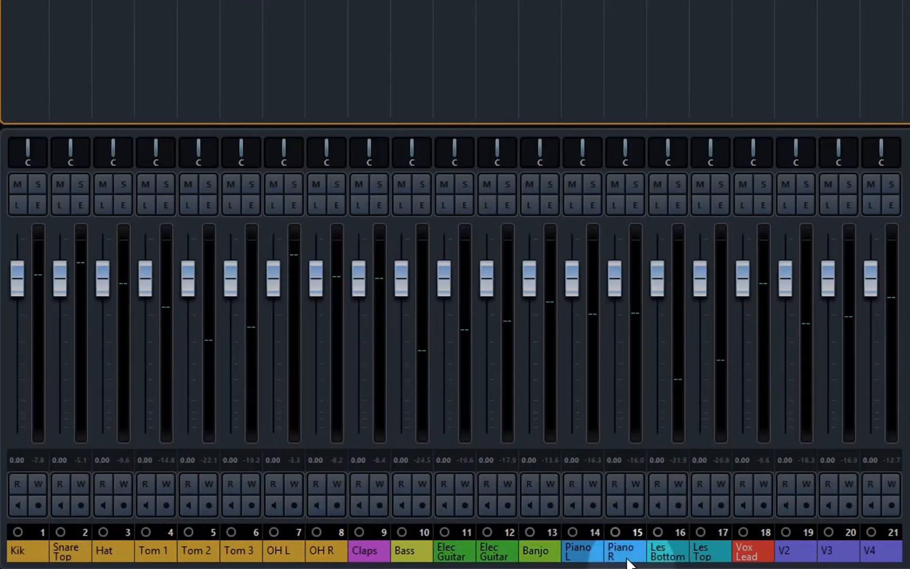
mouse_move(894, 558)
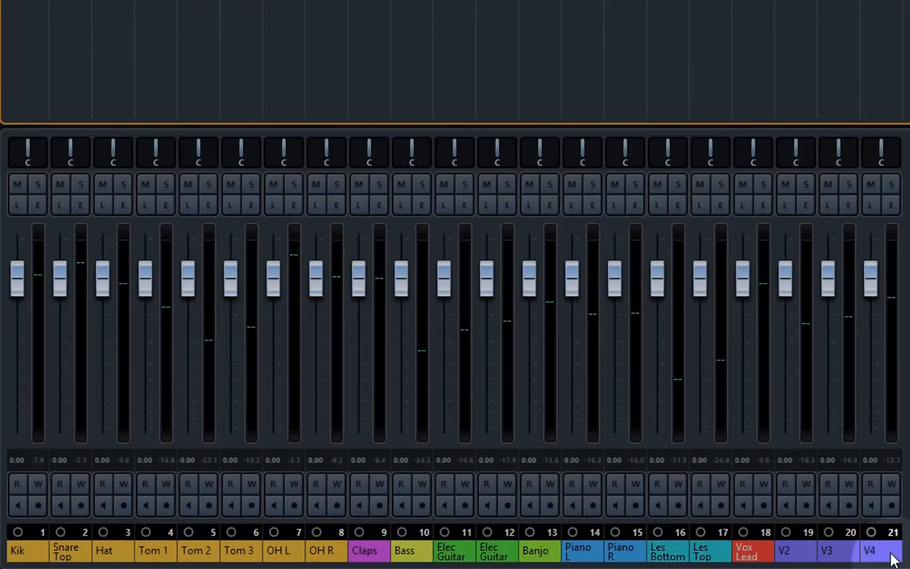
scroll("right", 3)
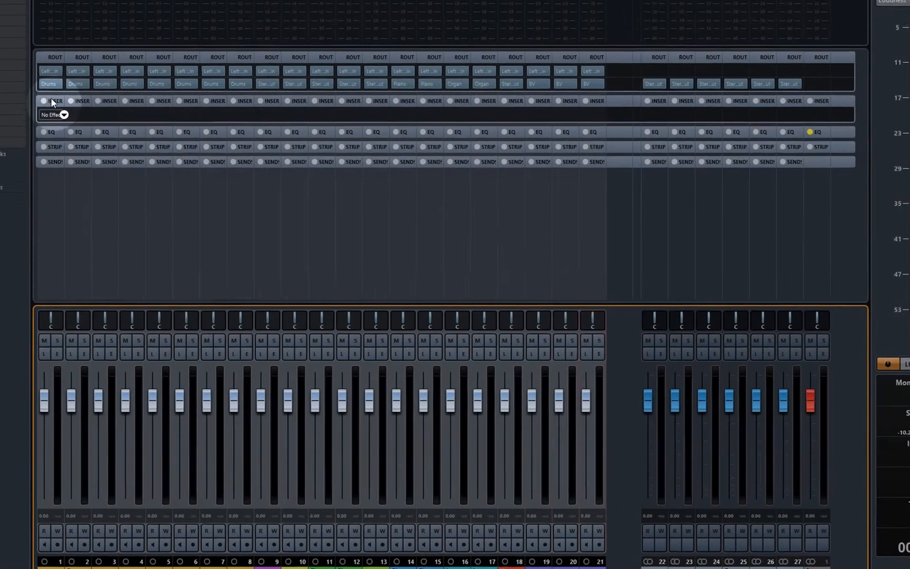
Step: Insert Slate Digital Virtual Tape Machines in slot 1 of all 21 track channels
left_click(49, 114)
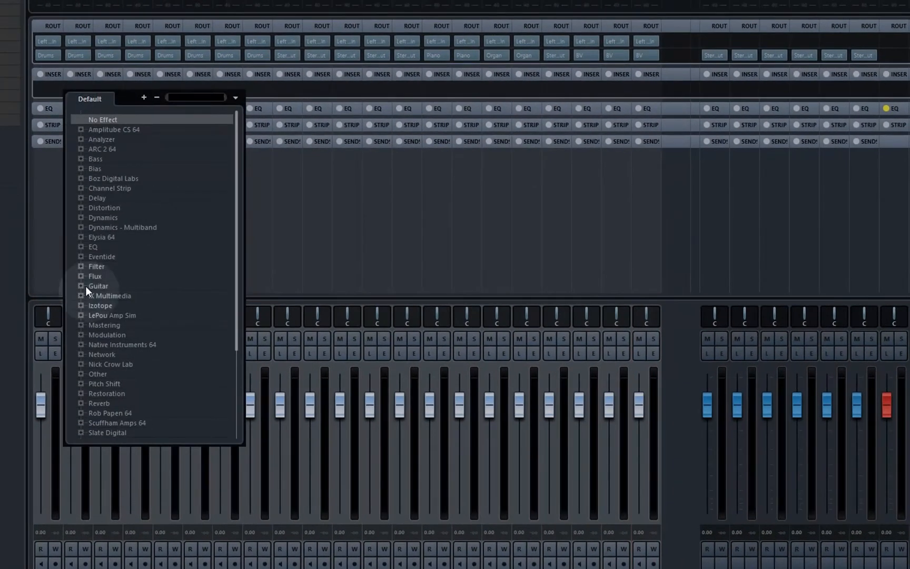
scroll("down", 3)
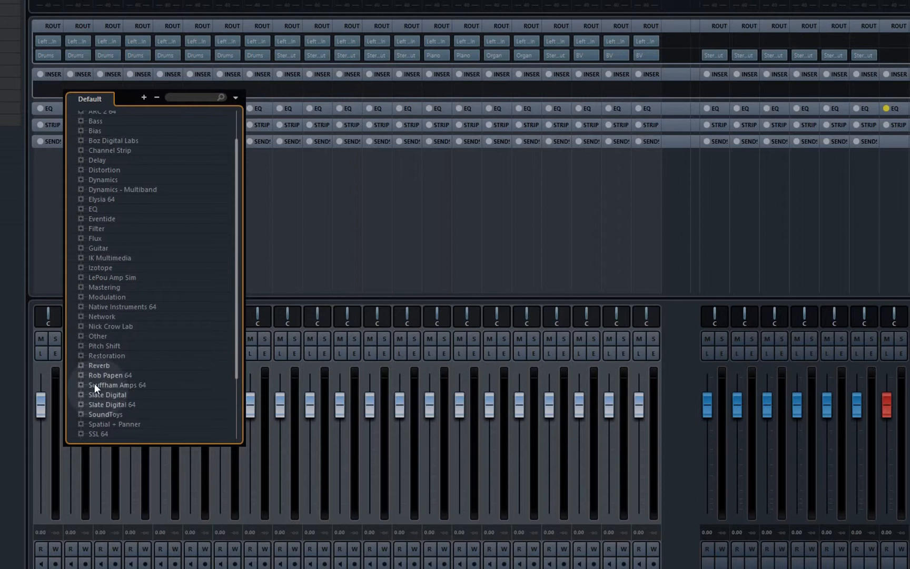
left_click(82, 405)
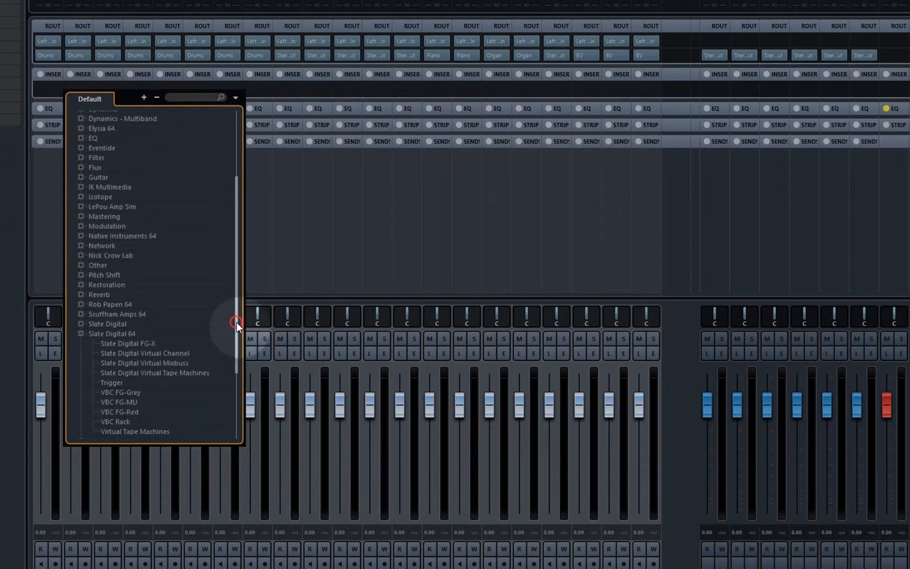
scroll("down", 3)
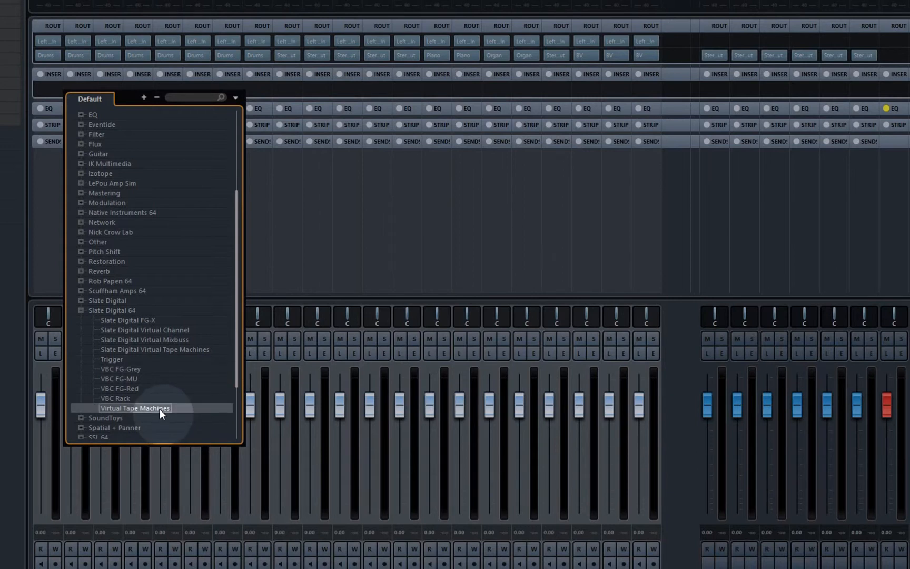
left_click(135, 407)
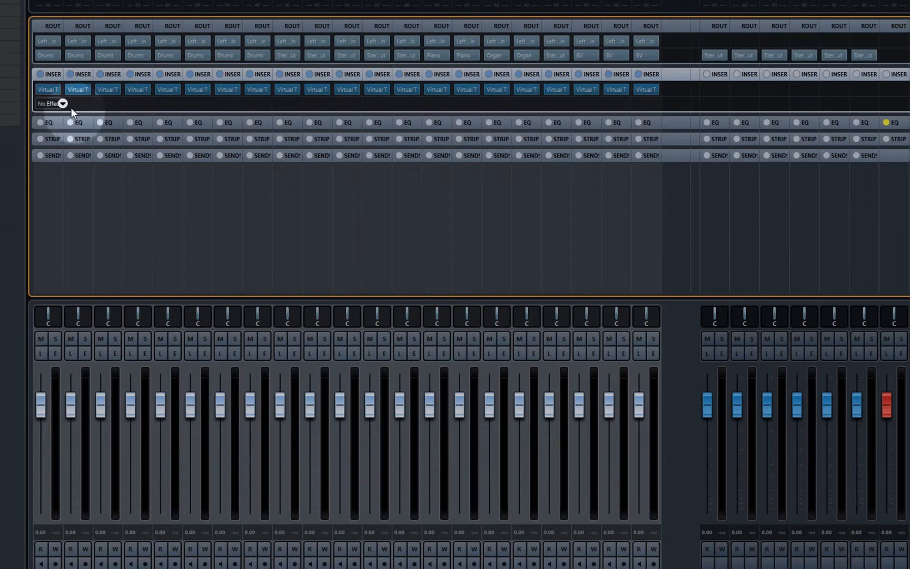
mouse_move(61, 108)
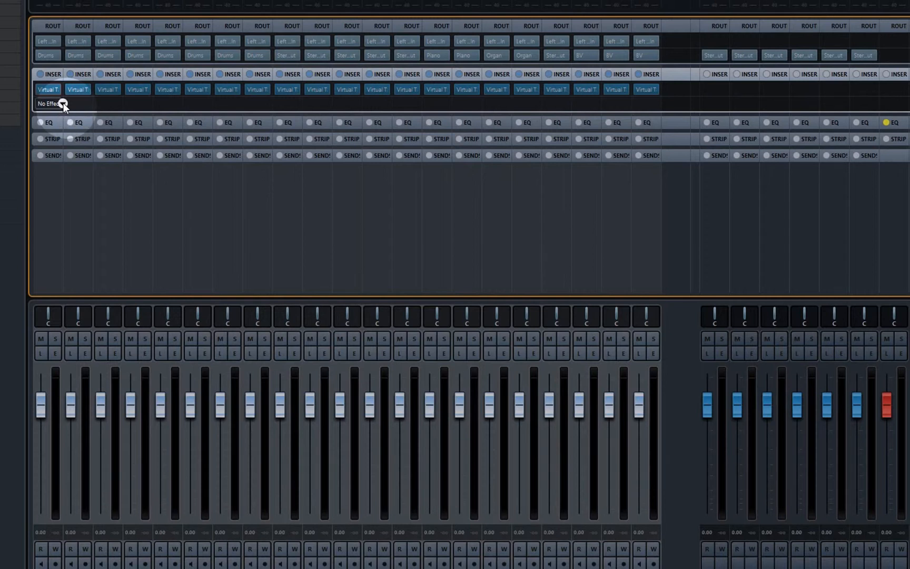
Step: Insert Slate Digital Virtual Channel in slot 2 of every track, then bring up Kik's Channel Settings
left_click(48, 103)
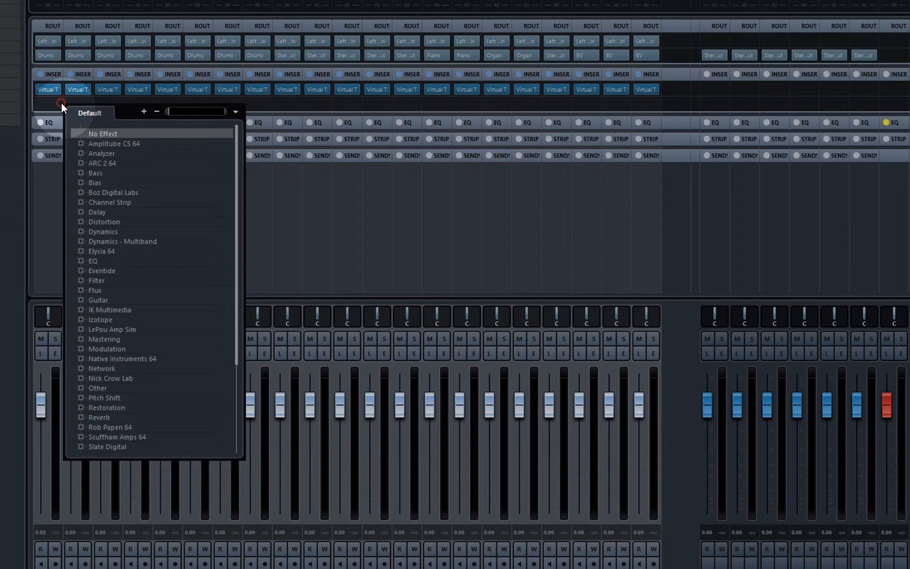
scroll("down", 3)
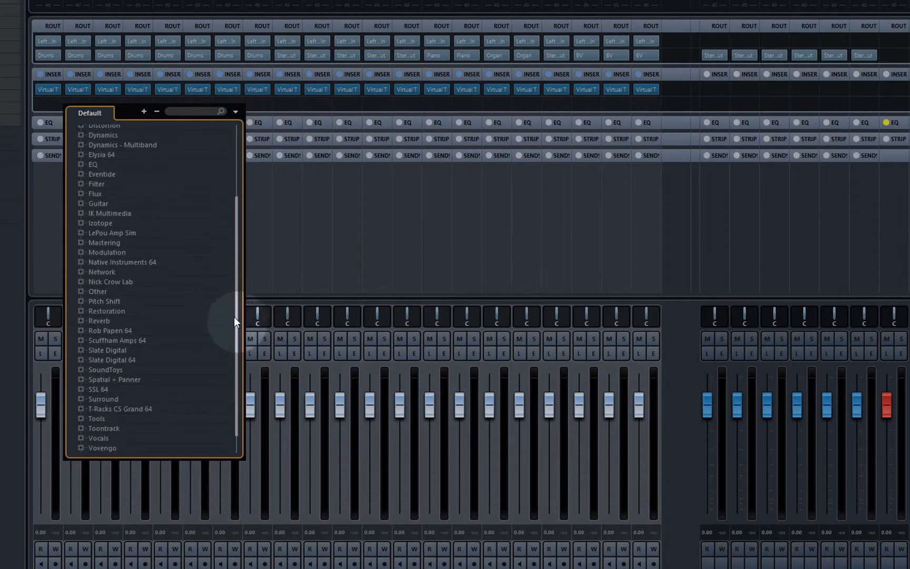
left_click(107, 360)
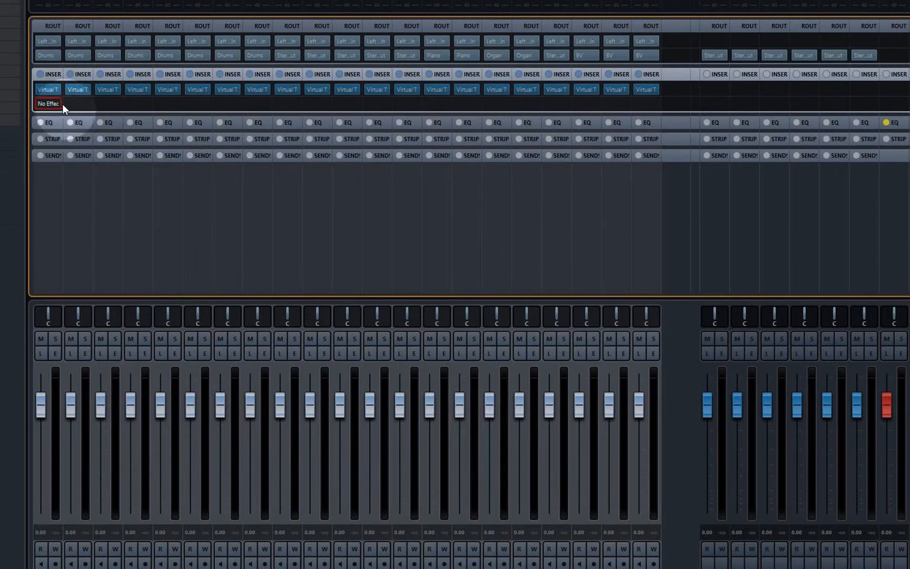
left_click(48, 104)
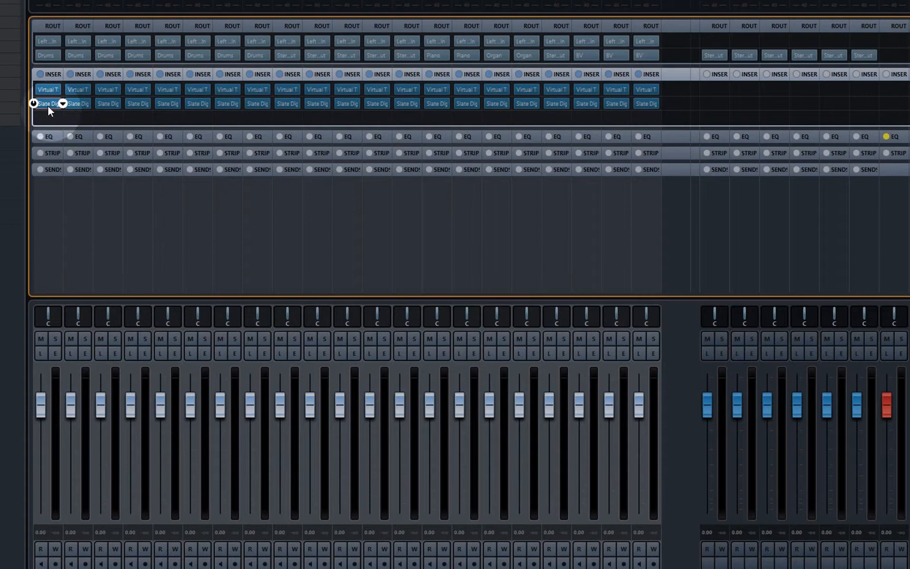
left_click(55, 353)
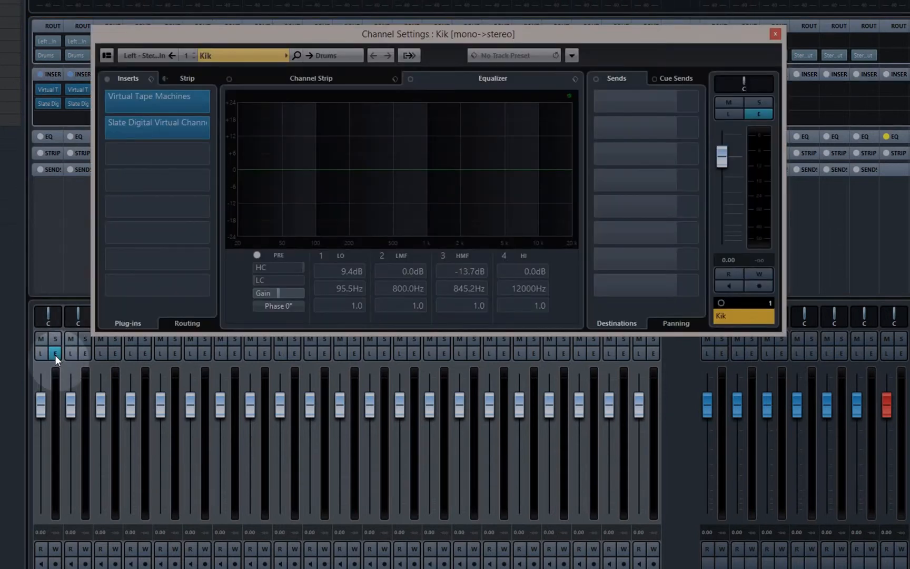
Step: Add a Dynamics Compressor to Kik and raise its upper-mid EQ boost higher and brighter
left_click(157, 151)
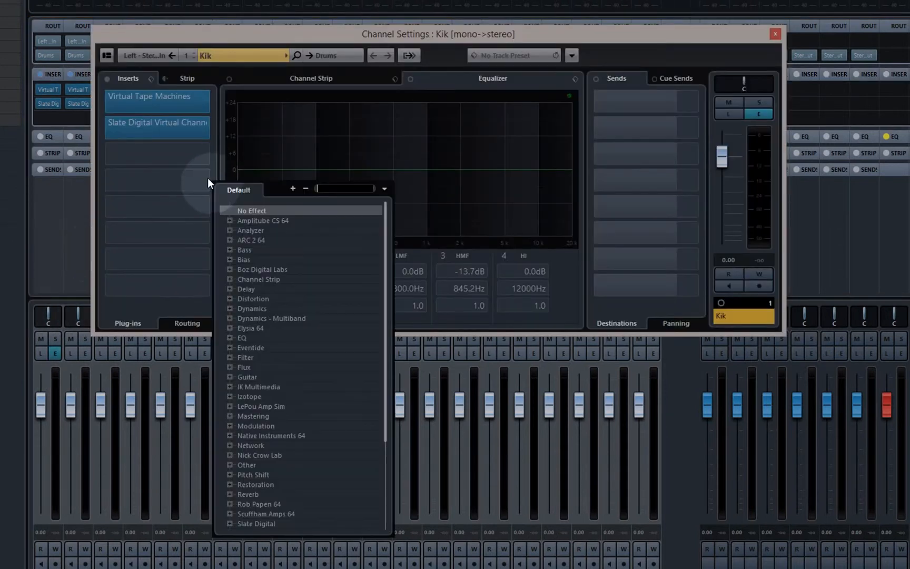
left_click(251, 308)
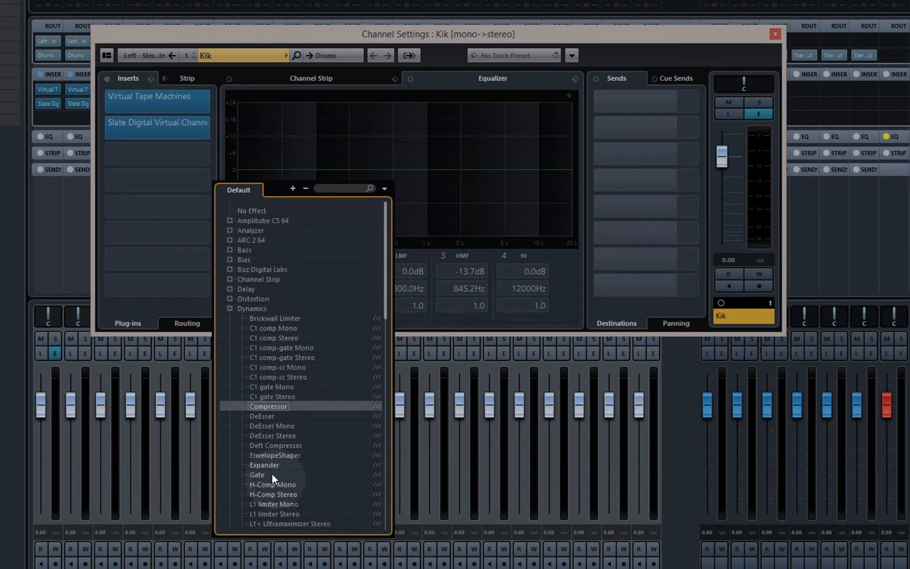
left_click(268, 405)
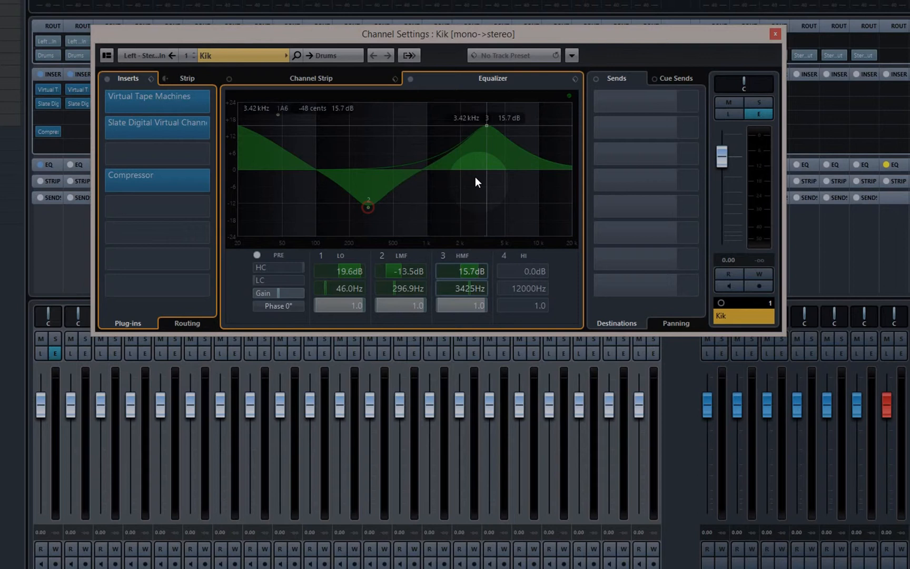
left_click_drag(484, 126, 496, 120)
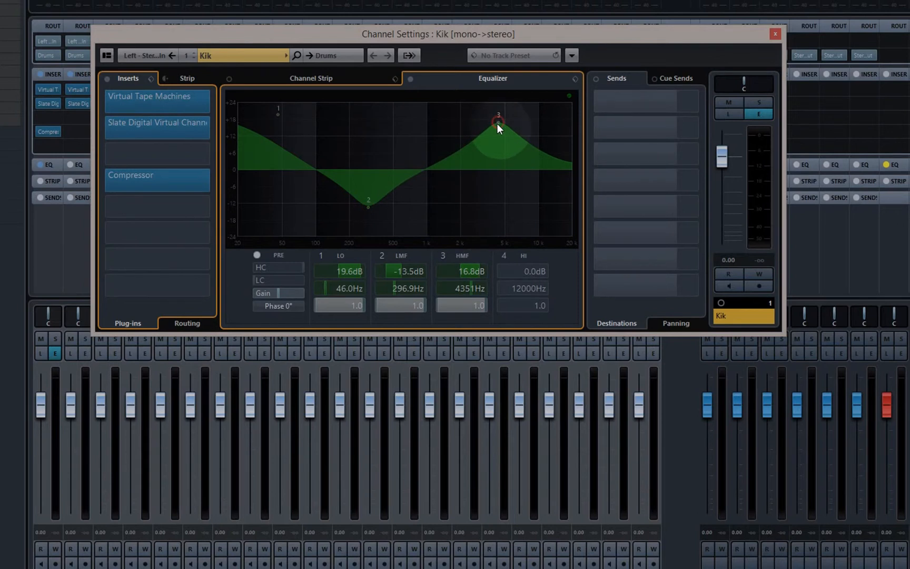
left_click(774, 33)
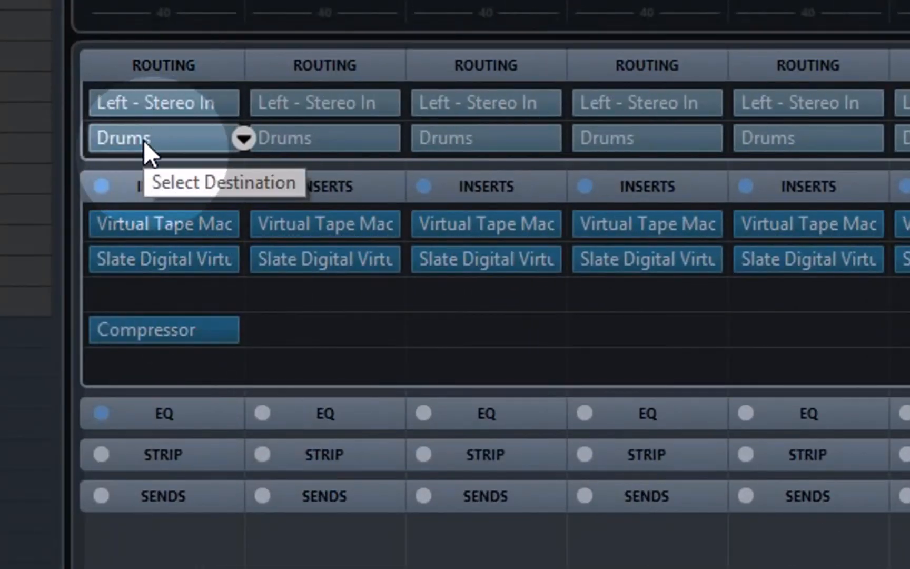
mouse_move(450, 484)
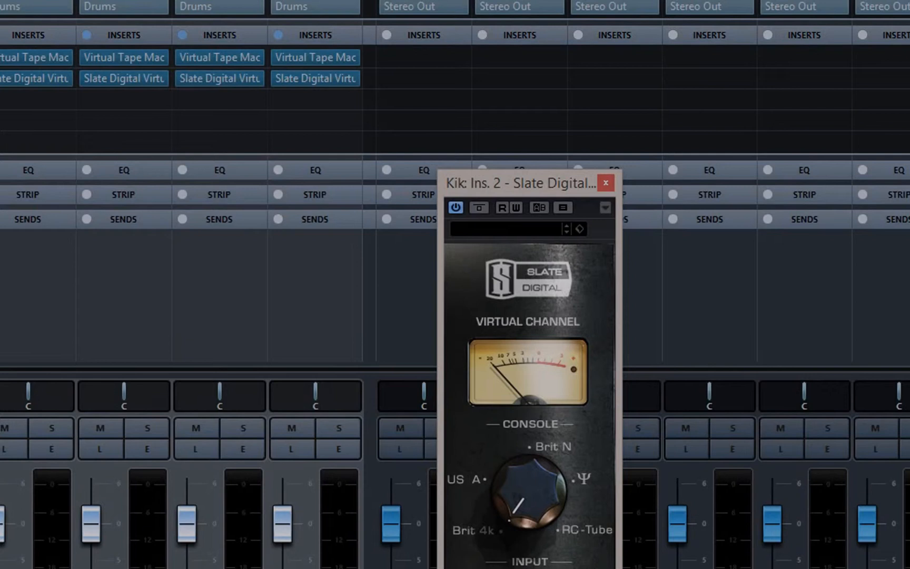
Step: Insert Slate Digital Virtual Mixbuss in the Drums bus first slot and close its window
left_click_drag(523, 183, 226, 127)
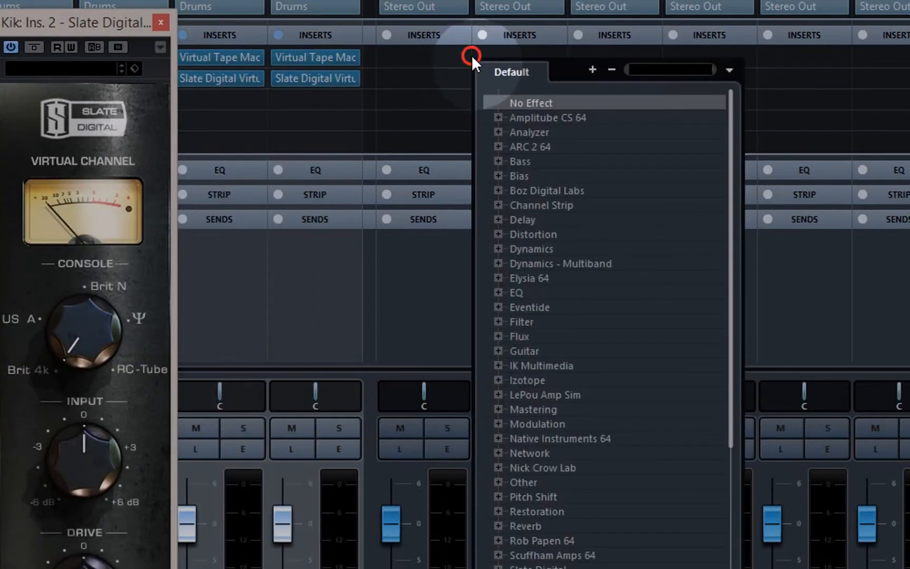
scroll("down", 3)
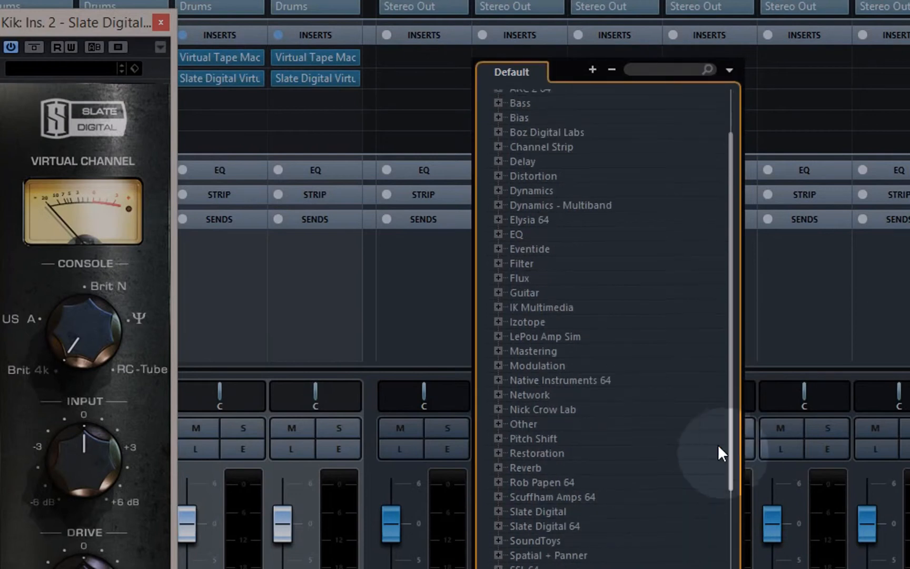
left_click(498, 525)
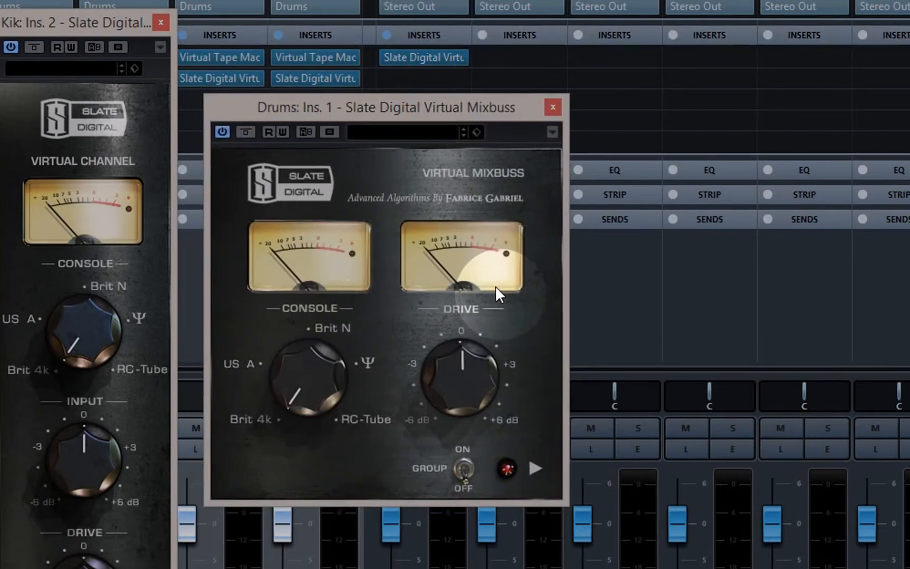
mouse_move(552, 107)
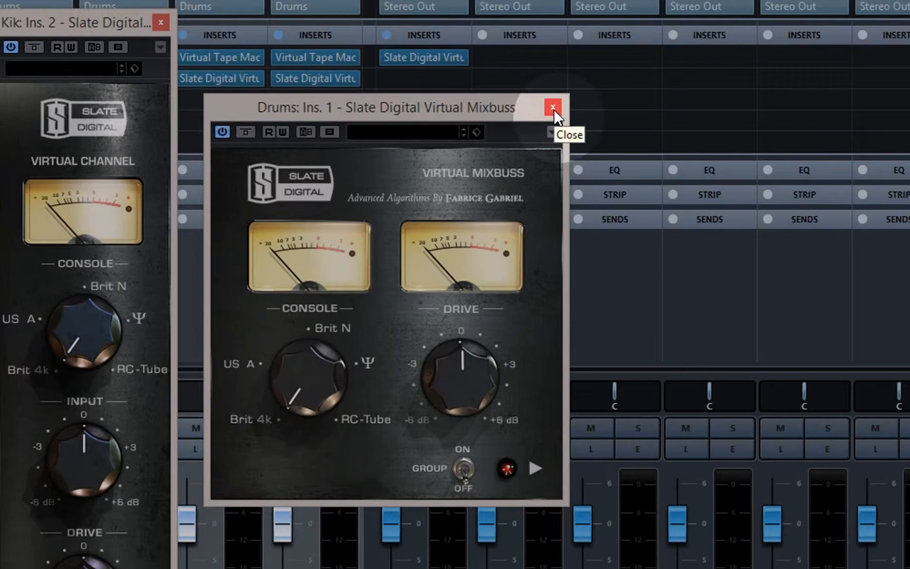
left_click(552, 107)
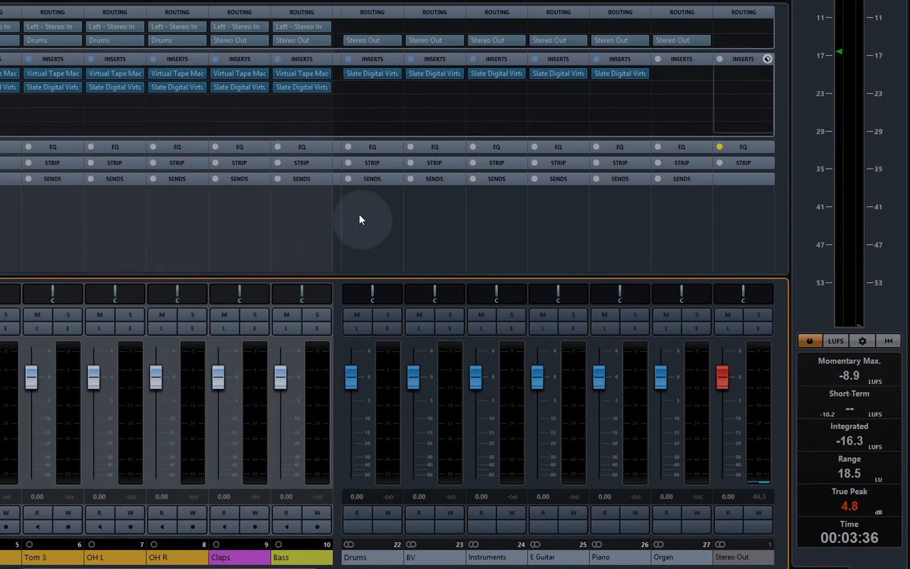
Step: Insert a Slate Digital plug-in in an empty Stereo Out slot
left_click(741, 73)
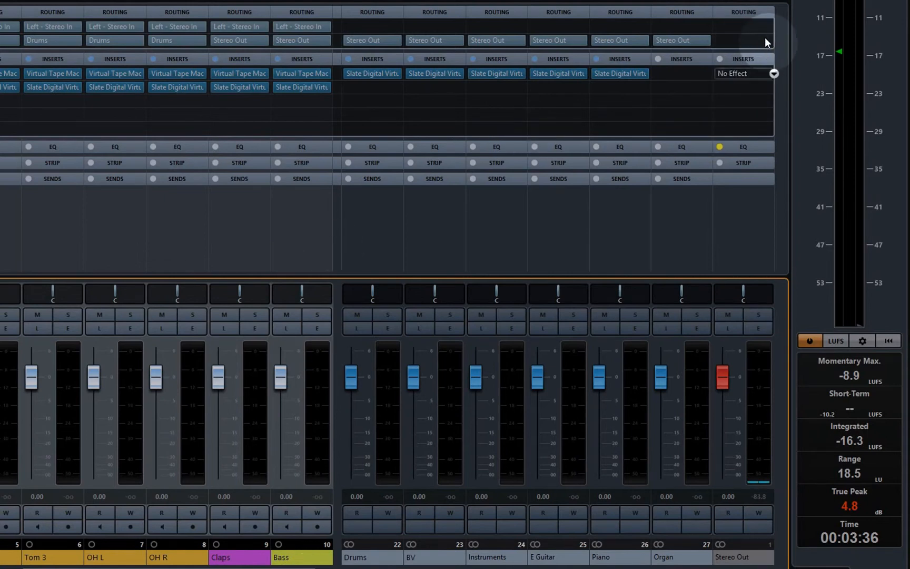
left_click(743, 73)
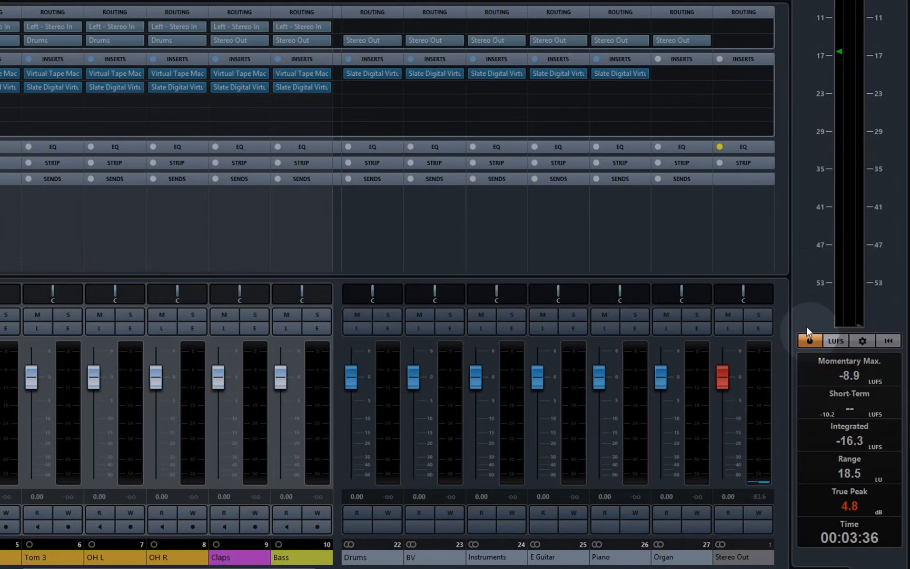
left_click(742, 73)
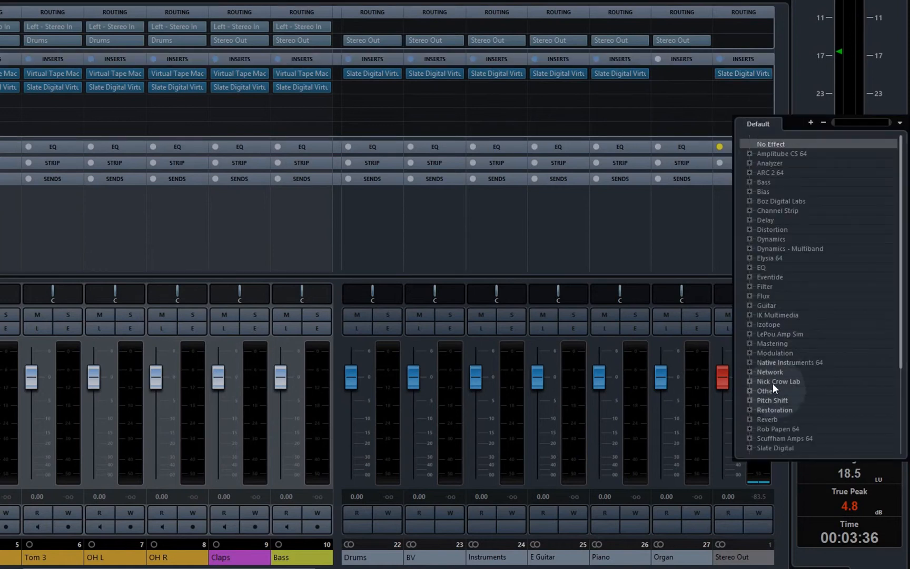
scroll("down", 3)
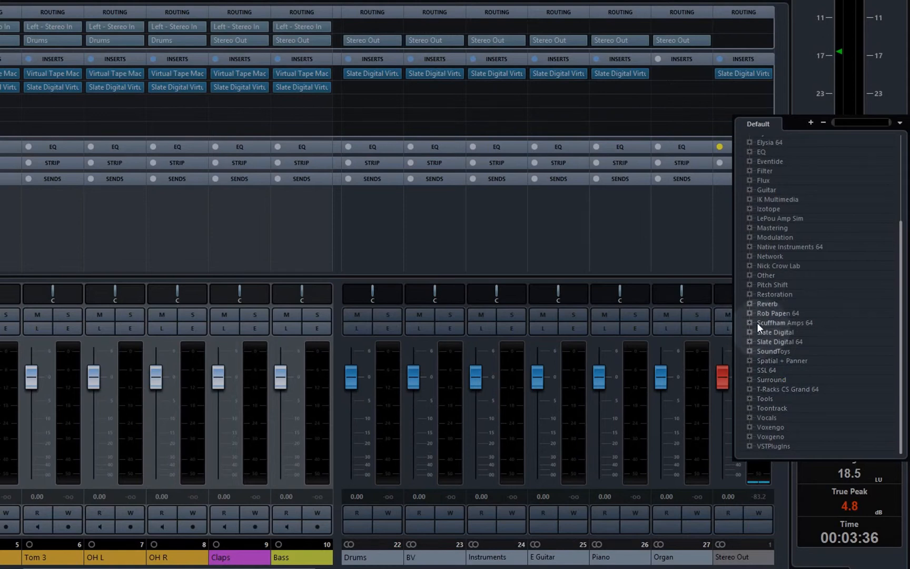
left_click(749, 342)
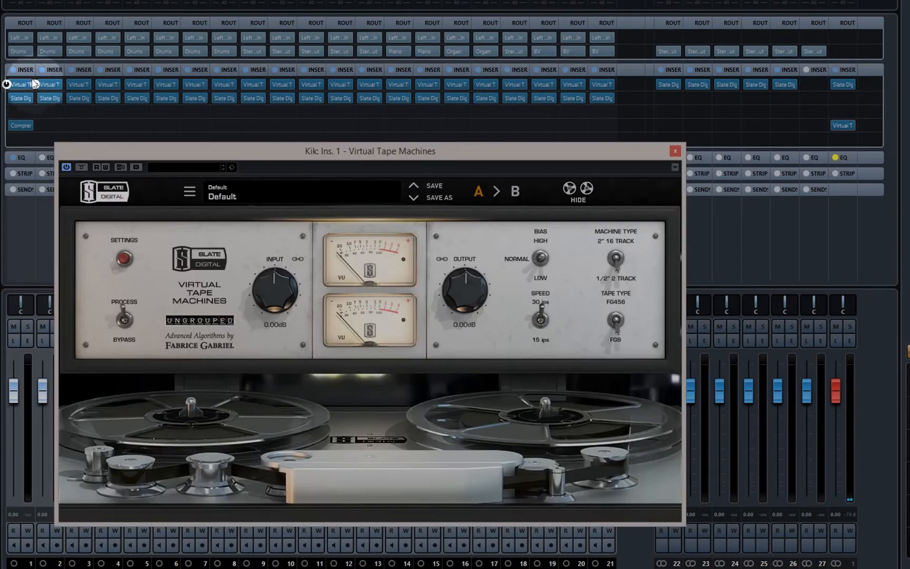
mouse_move(185, 227)
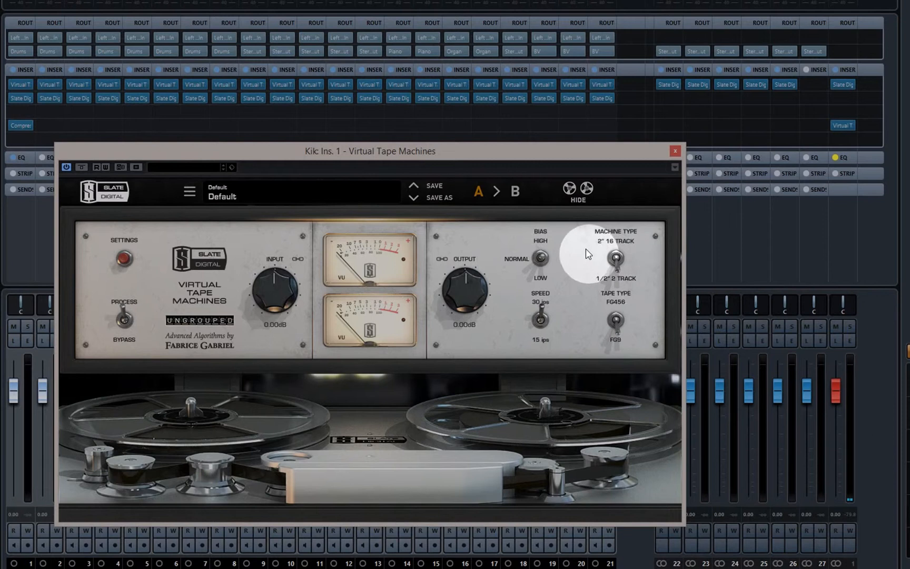
mouse_move(568, 248)
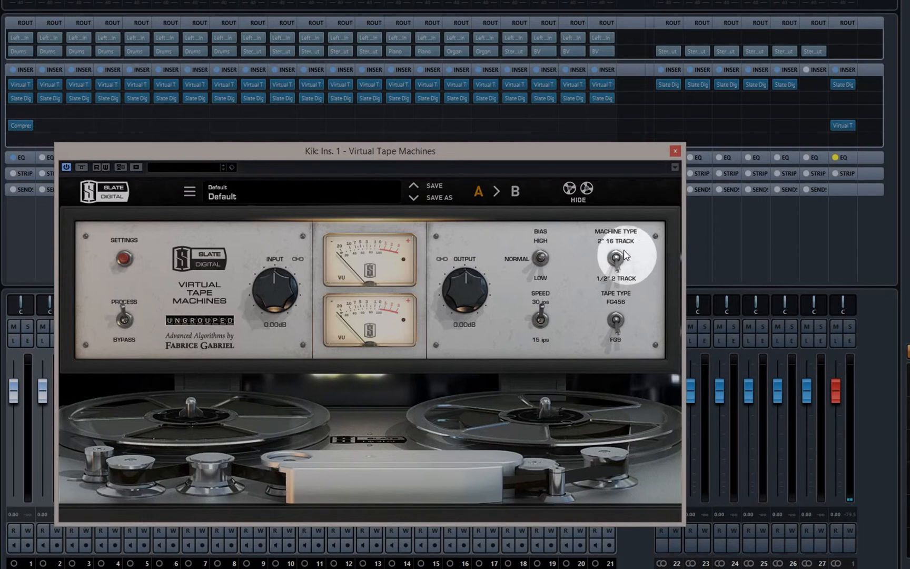
mouse_move(623, 255)
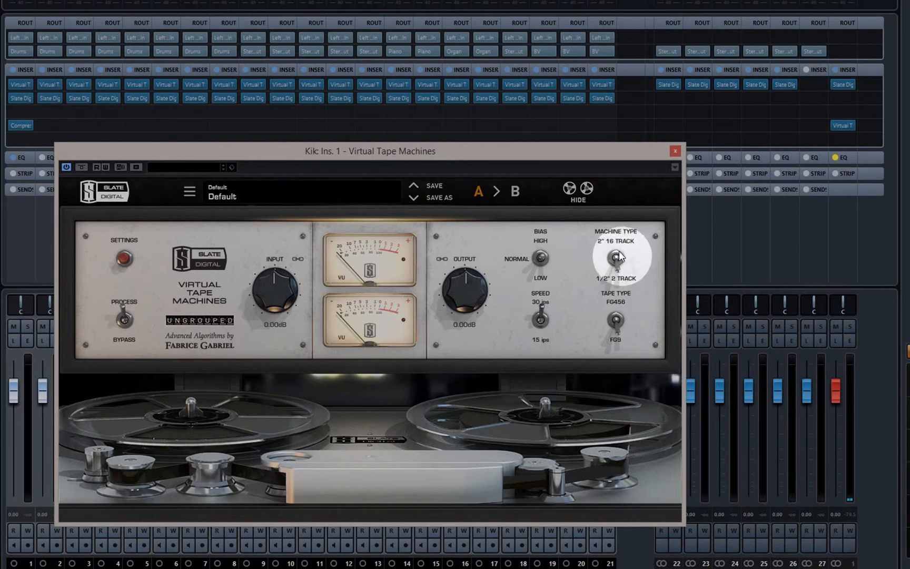
Step: Switch Kik's tape machine type, leaving tape speed at 15 ips
left_click(615, 257)
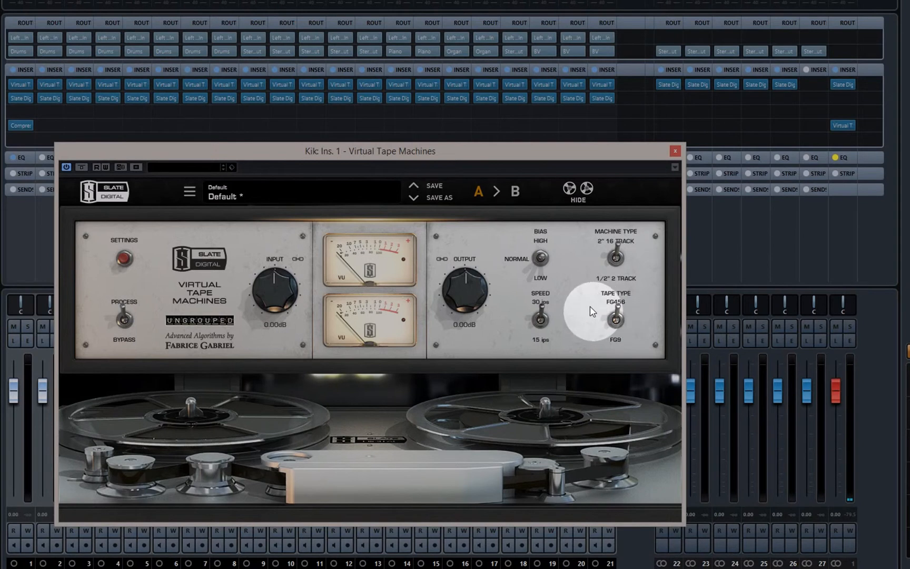
mouse_move(562, 337)
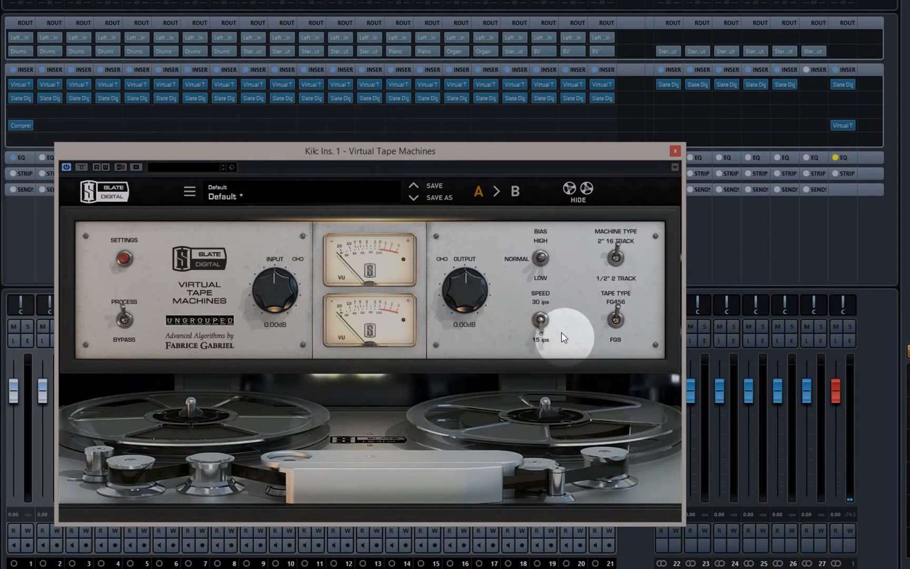
mouse_move(545, 292)
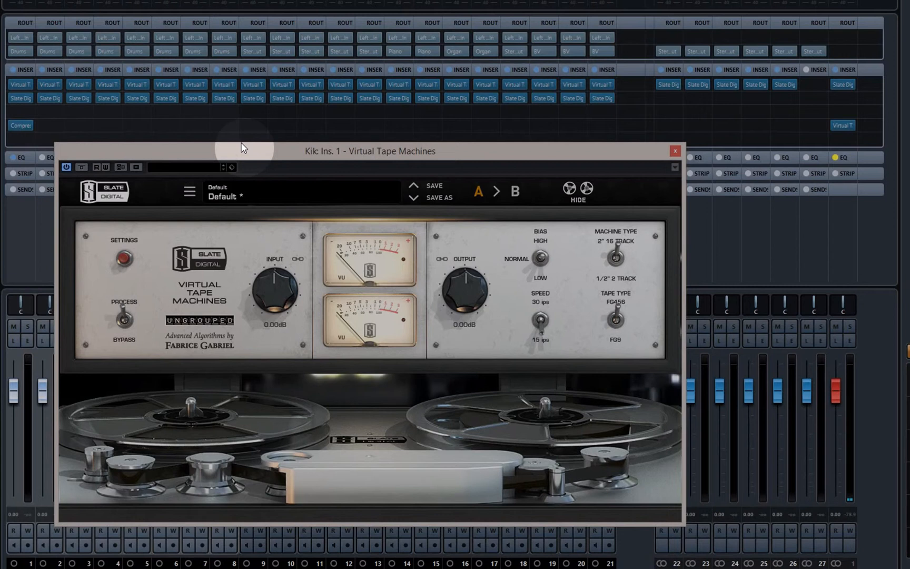
mouse_move(559, 153)
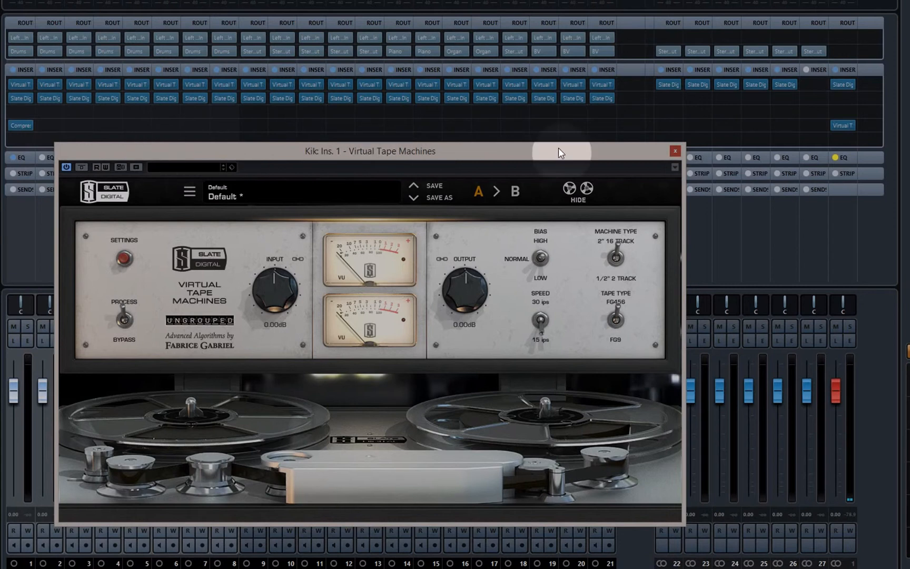
left_click(674, 151)
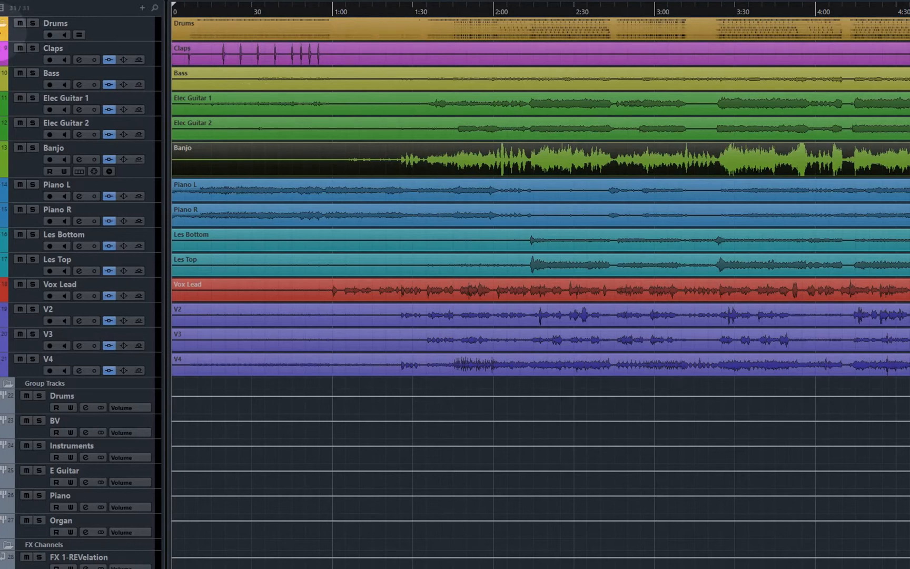
Step: Expand the Drums folder track in the Project window and return to the MixConsole
left_click(4, 23)
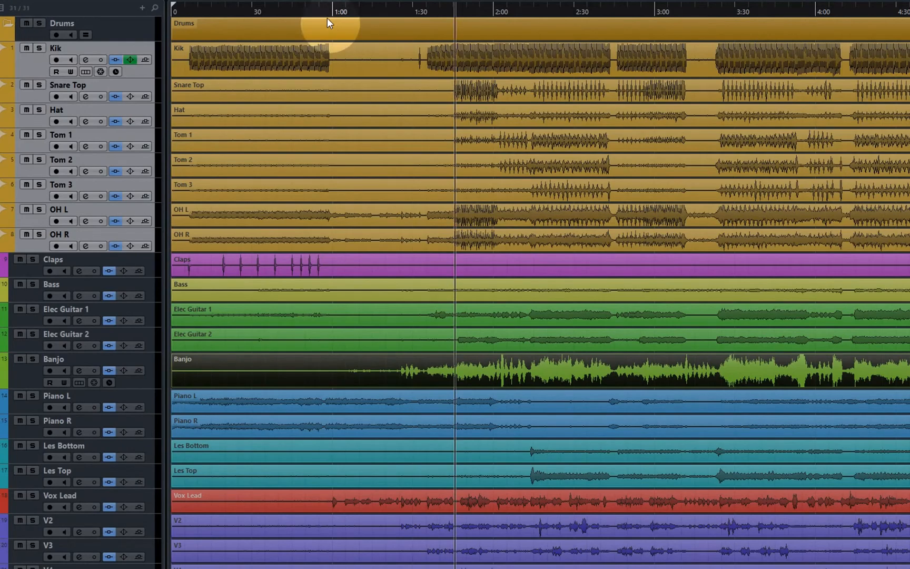
left_click(456, 12)
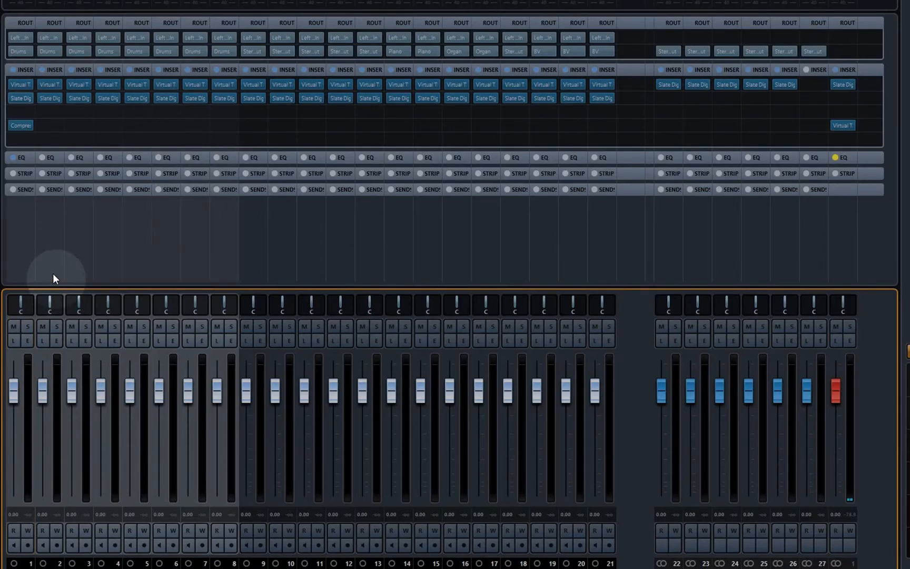
left_click(19, 83)
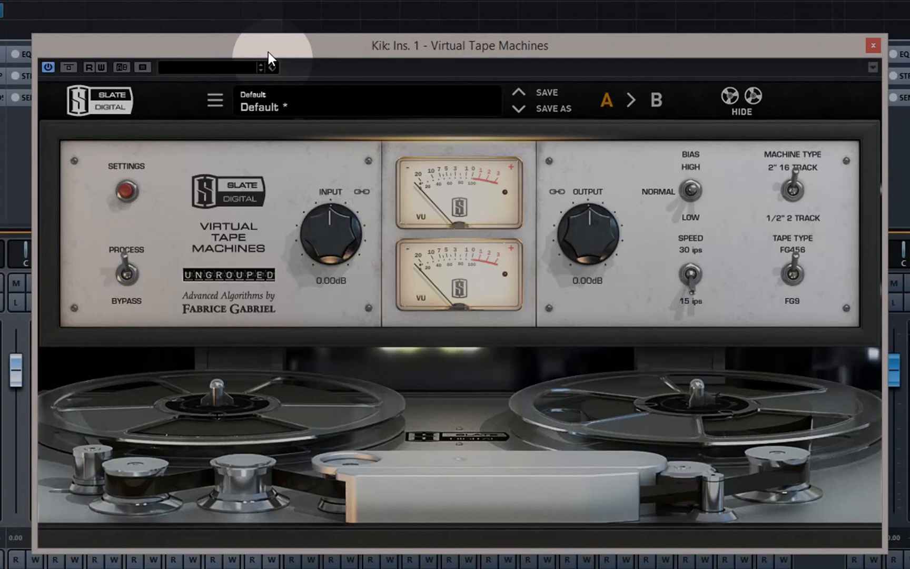
mouse_move(287, 52)
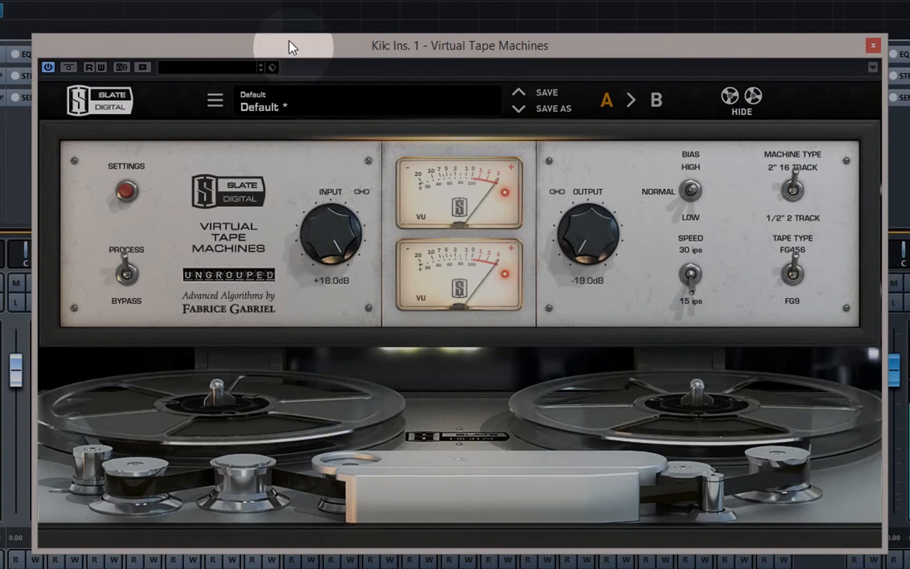
mouse_move(308, 112)
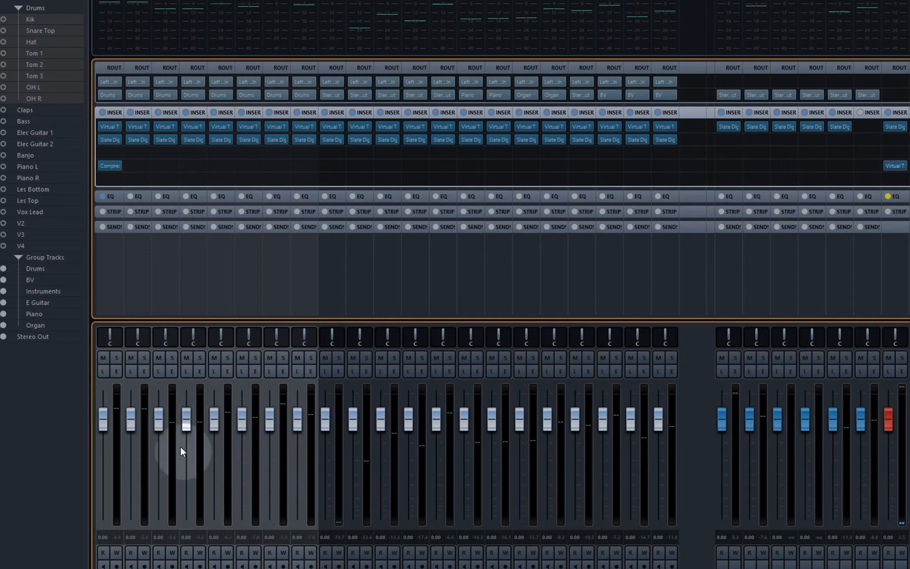
Step: Raise Kik's Virtual Tape Machines input to +2.8 dB against -2.8 dB output, then refocus the mixer
left_click(110, 127)
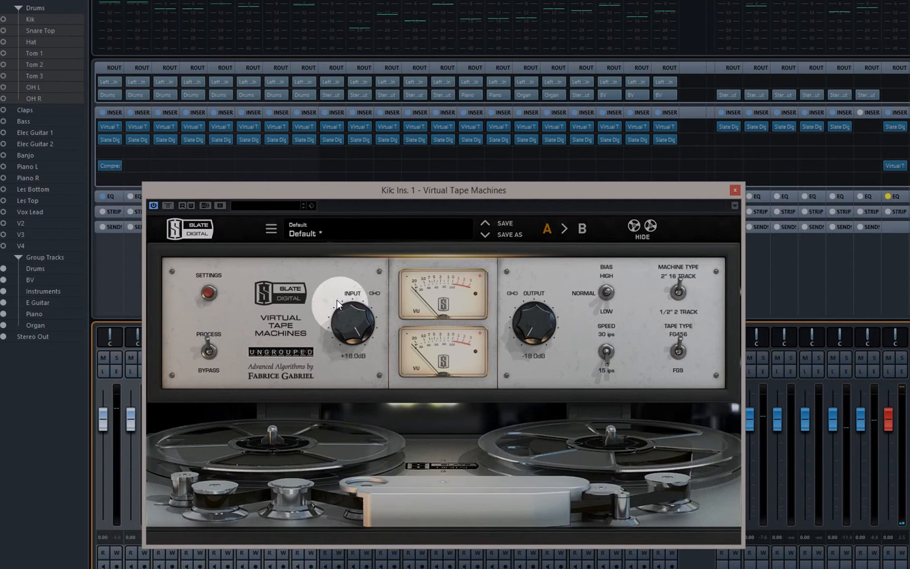
left_click_drag(444, 189, 539, 206)
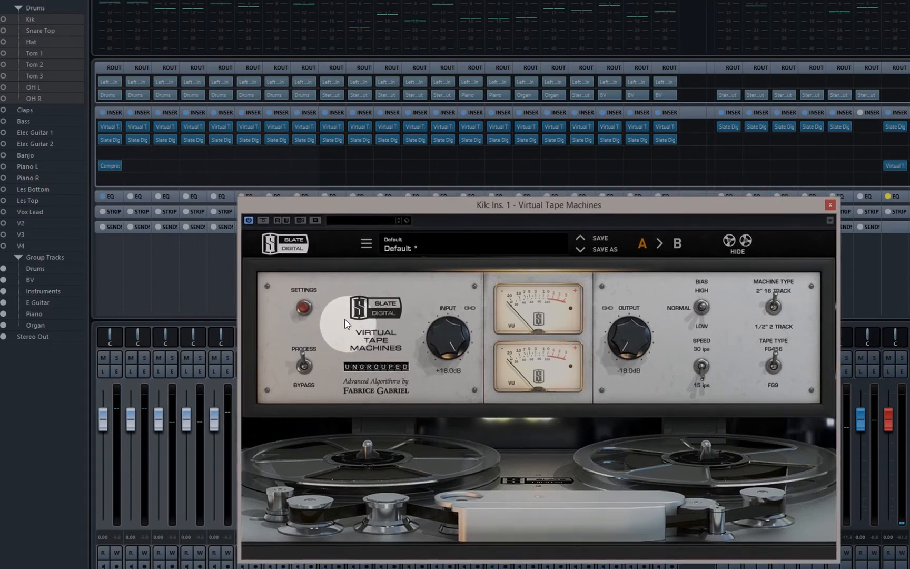
left_click_drag(538, 204, 542, 223)
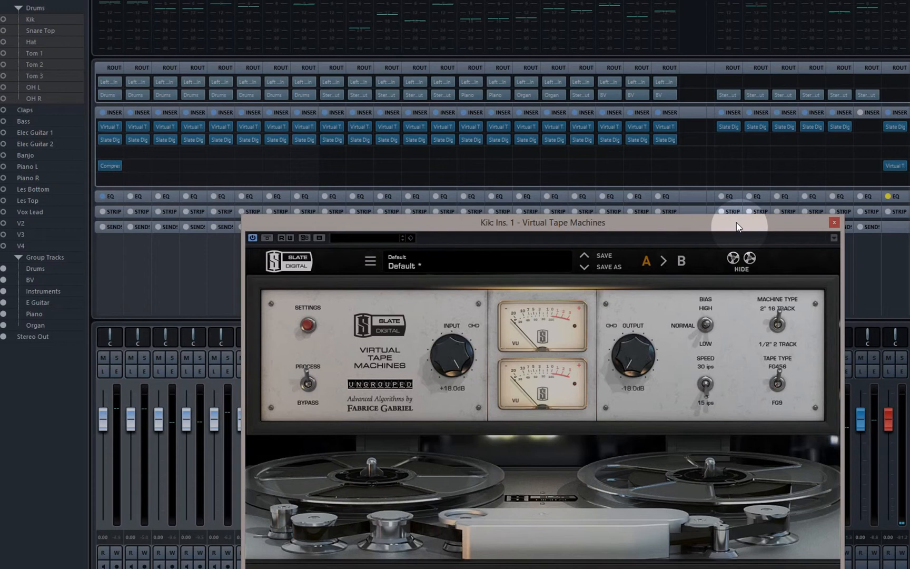
mouse_move(710, 225)
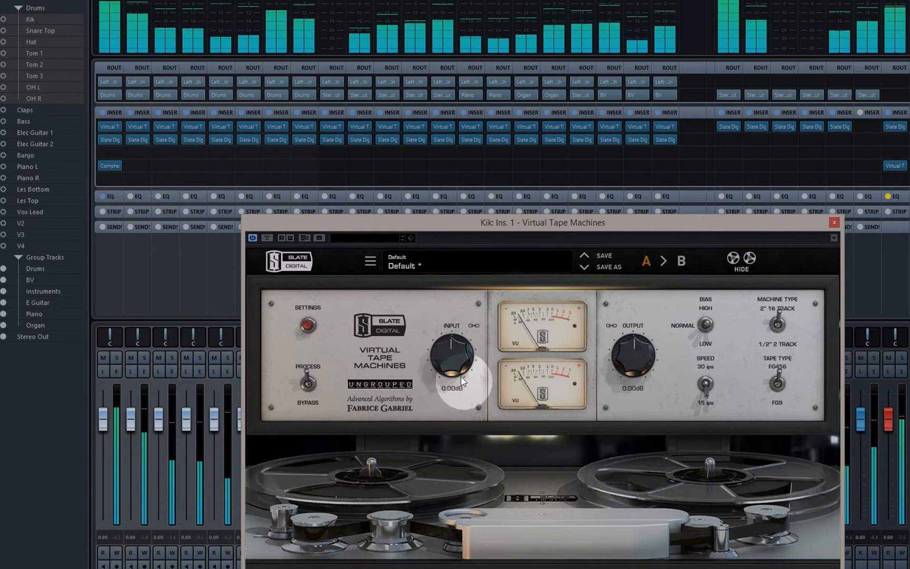
left_click_drag(452, 362, 464, 349)
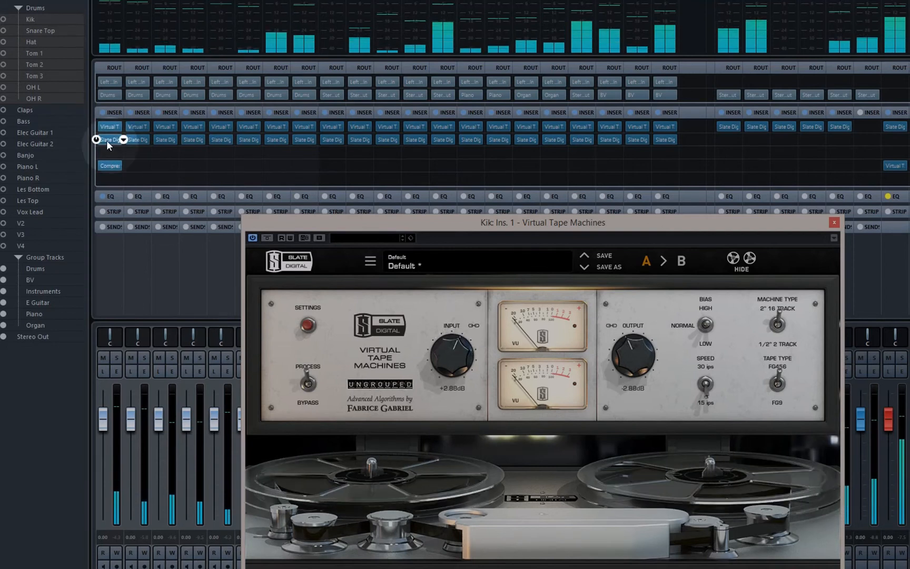
left_click(109, 139)
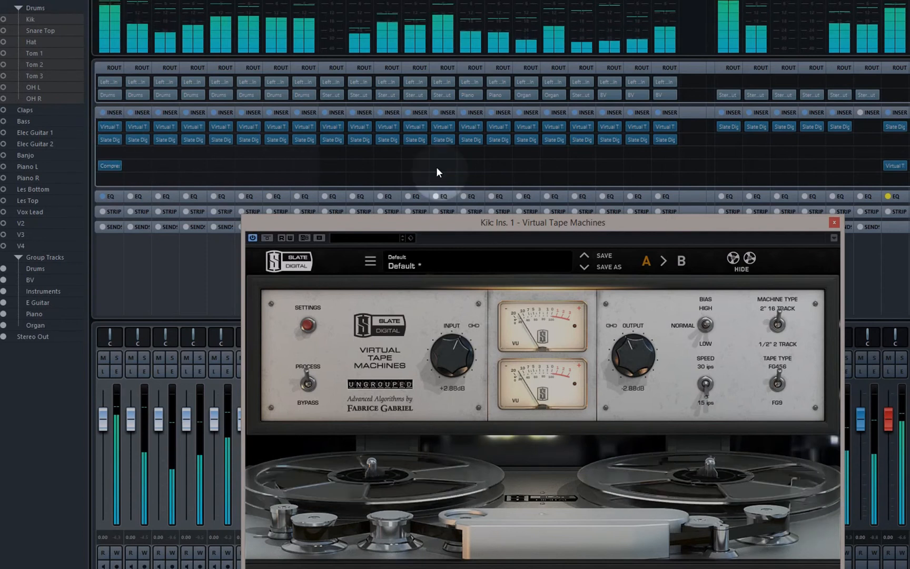
left_click(834, 222)
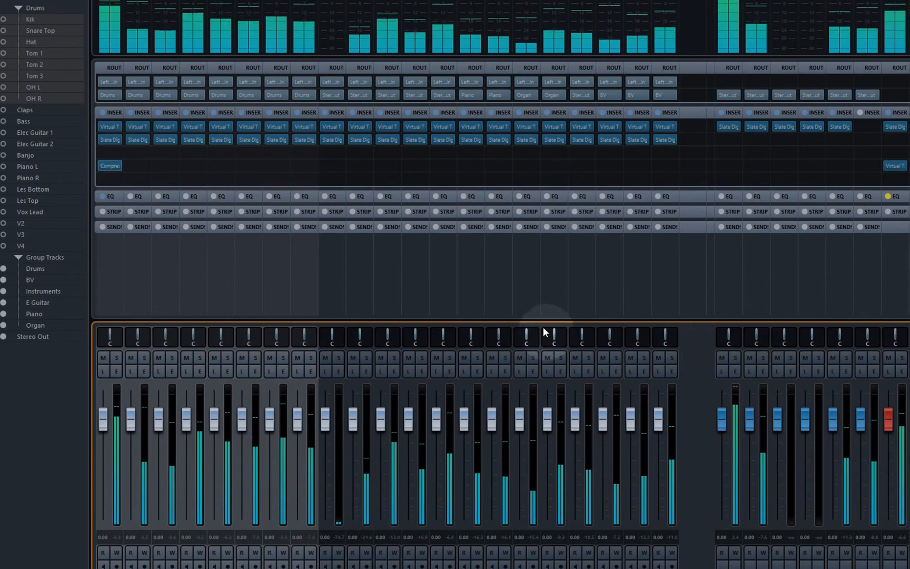
Step: Lower Kik's tape input to about -4 dB and bypass the group channels' insert racks
left_click(109, 126)
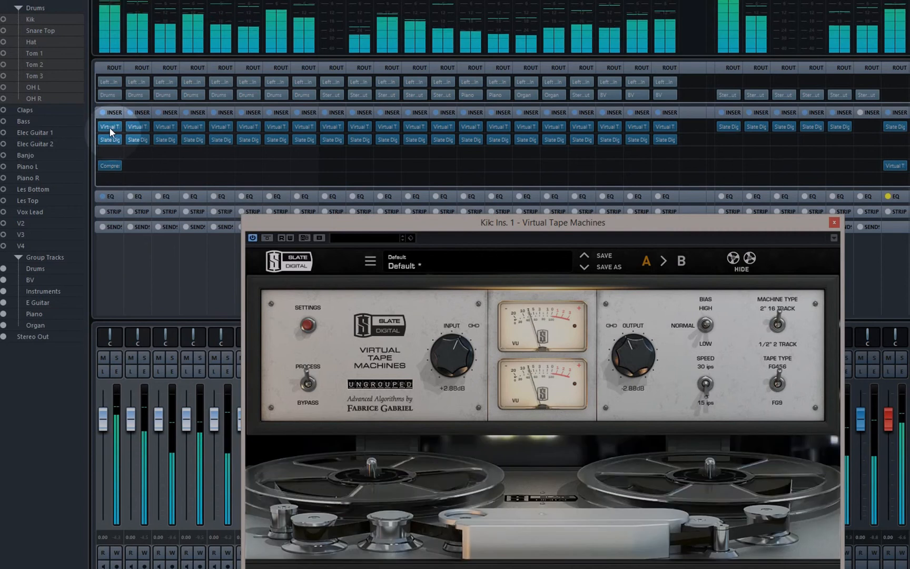
left_click_drag(451, 357, 446, 373)
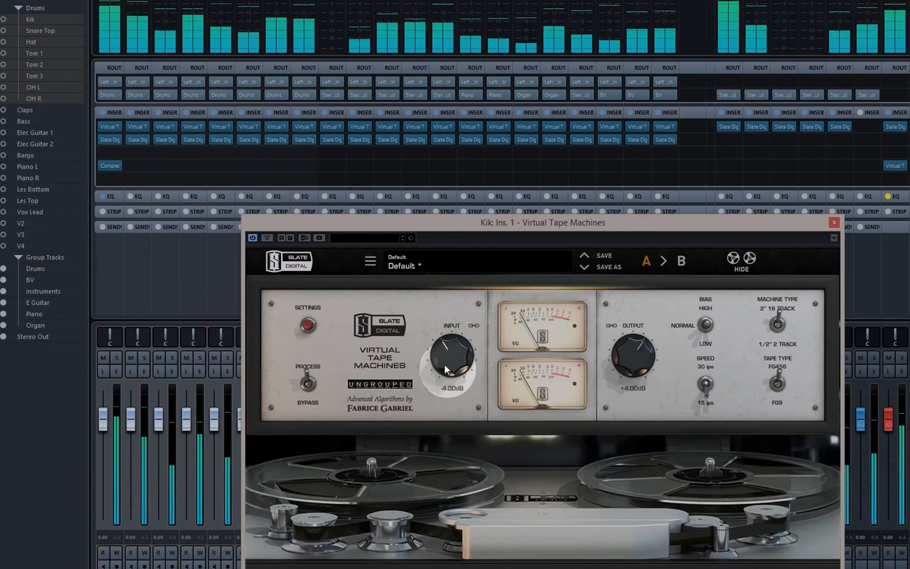
left_click_drag(453, 349, 453, 383)
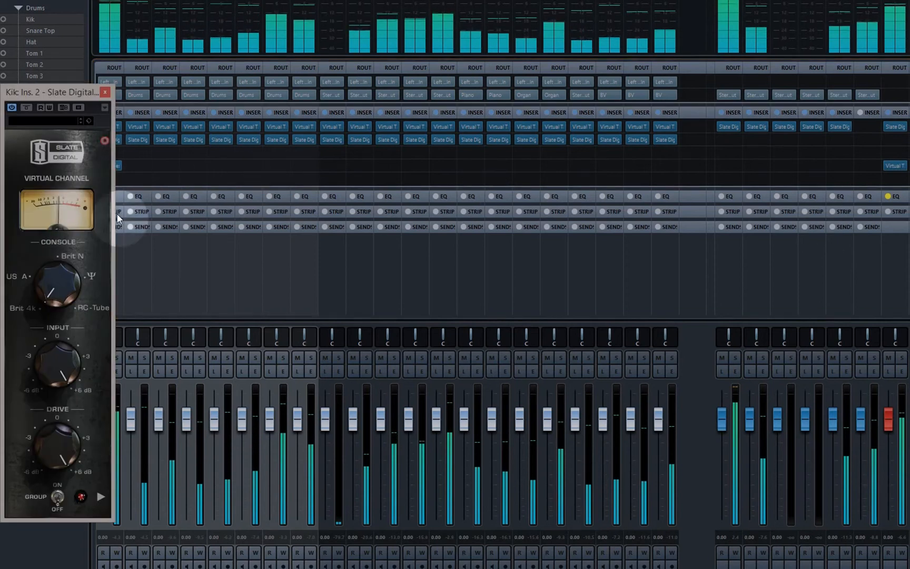
left_click_drag(56, 366, 64, 354)
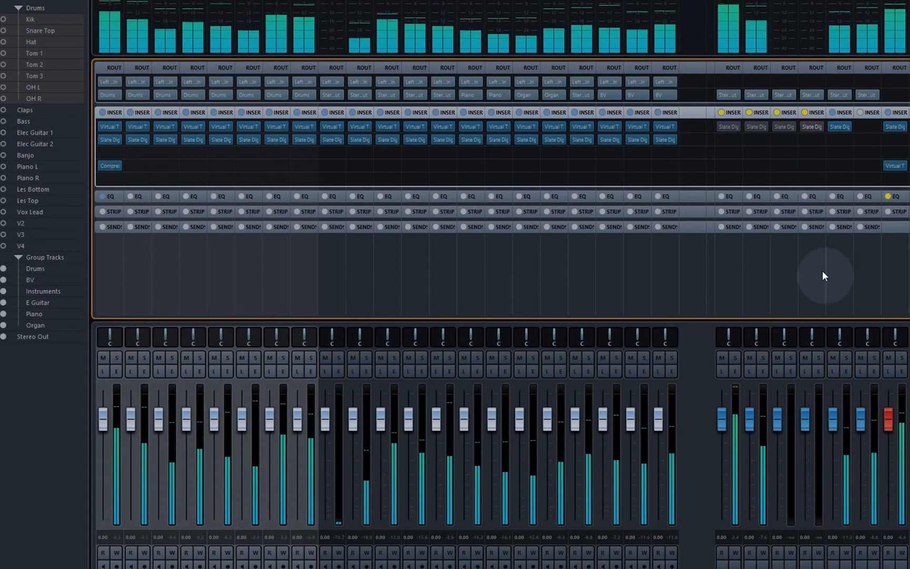
left_click(719, 126)
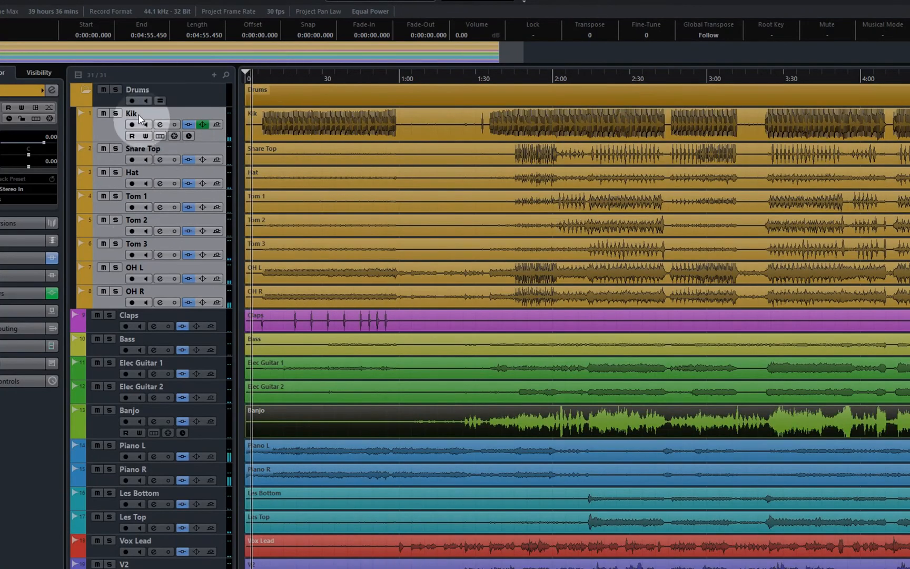
mouse_move(174, 136)
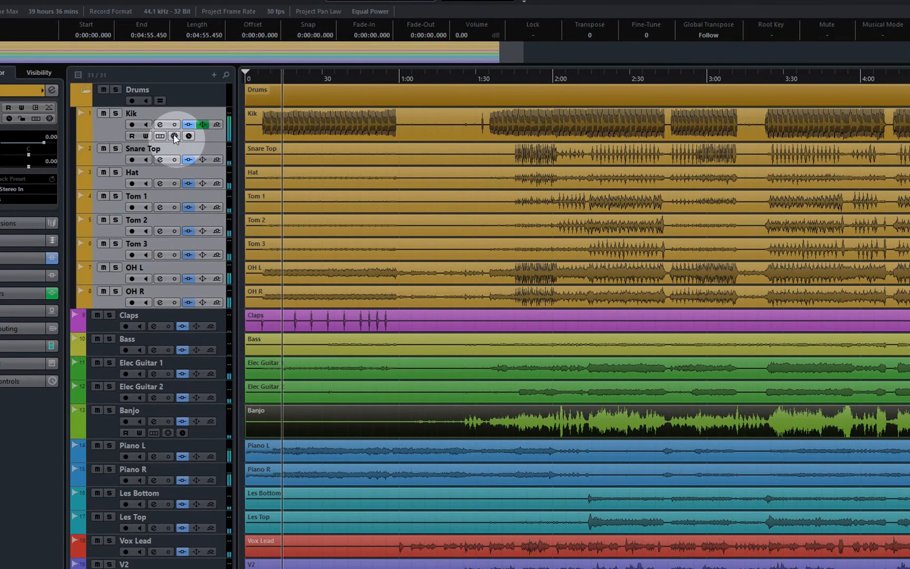
scroll("down", 3)
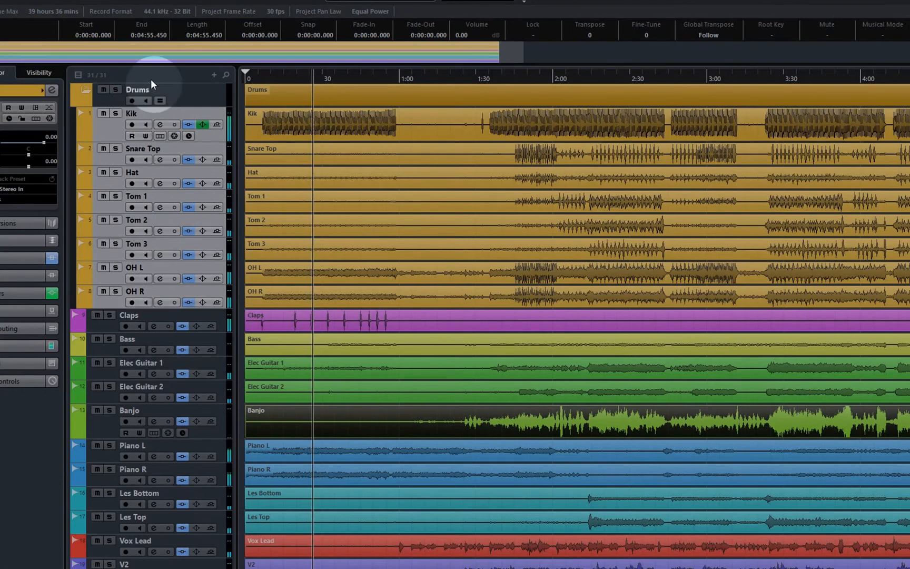
left_click(80, 90)
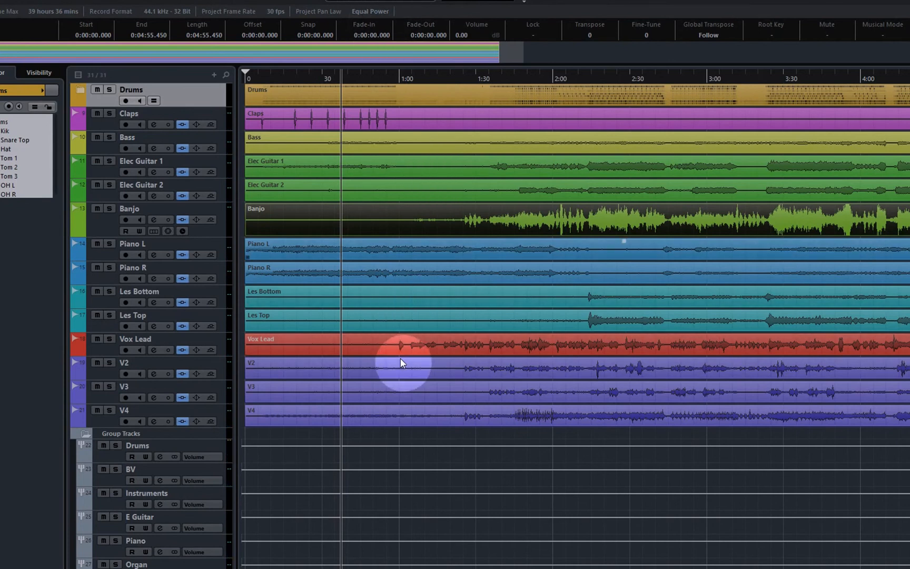
mouse_move(566, 265)
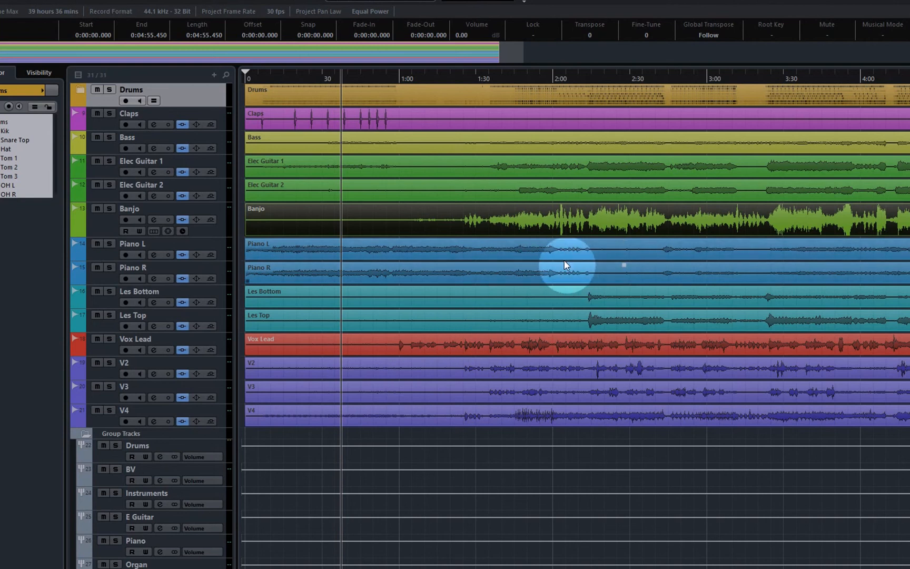
mouse_move(571, 259)
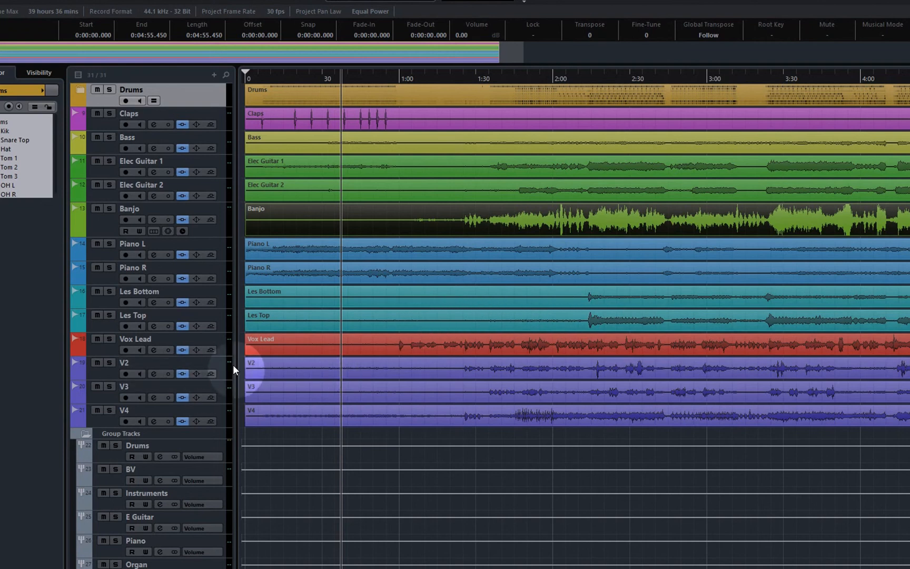
mouse_move(222, 372)
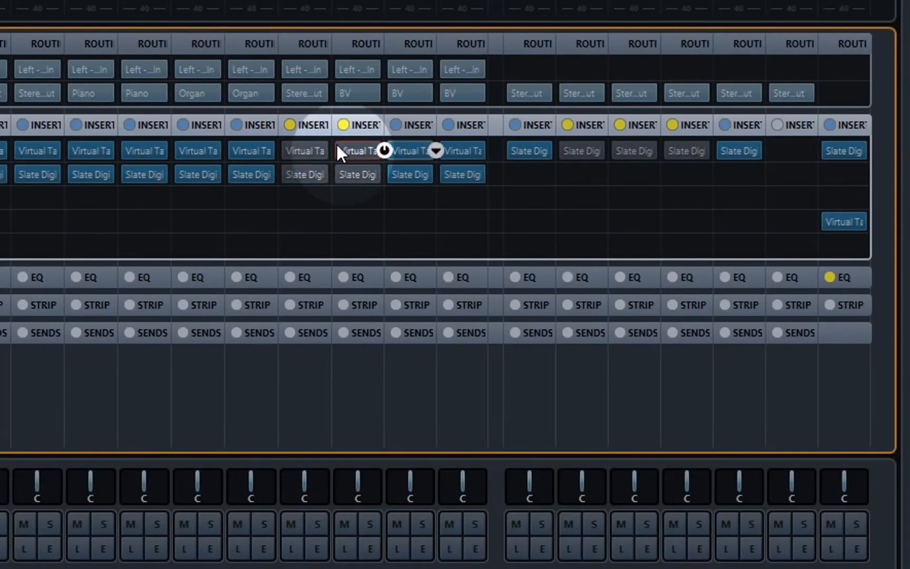
Step: Bypass Virtual Tape Machines and Slate Digital on the next vocal channel, and move a bus's Slate Digital console insert one slot later
left_click(409, 174)
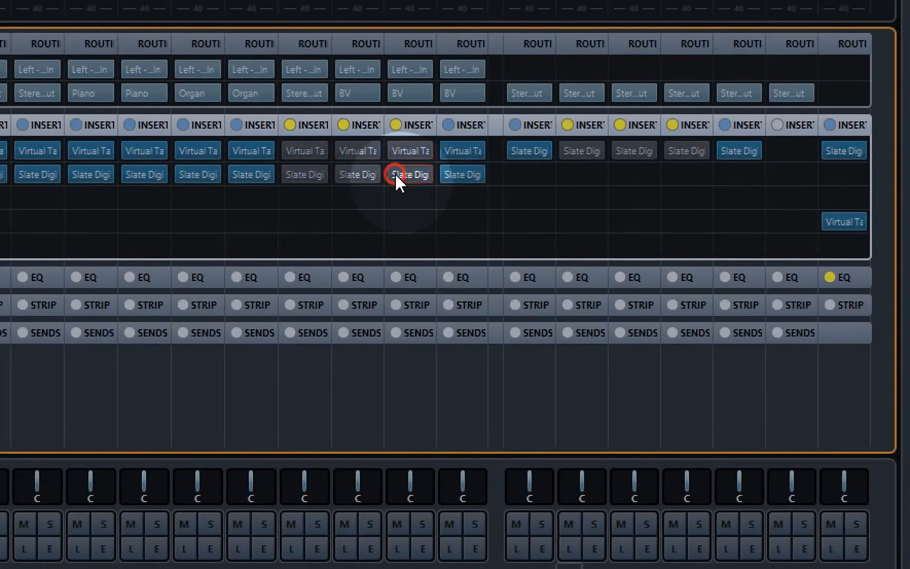
left_click(410, 174)
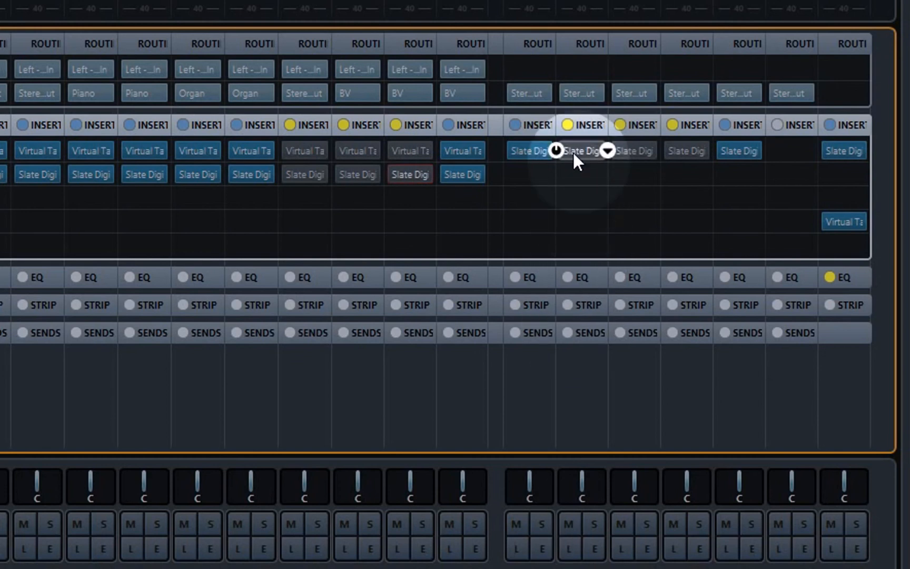
left_click(581, 150)
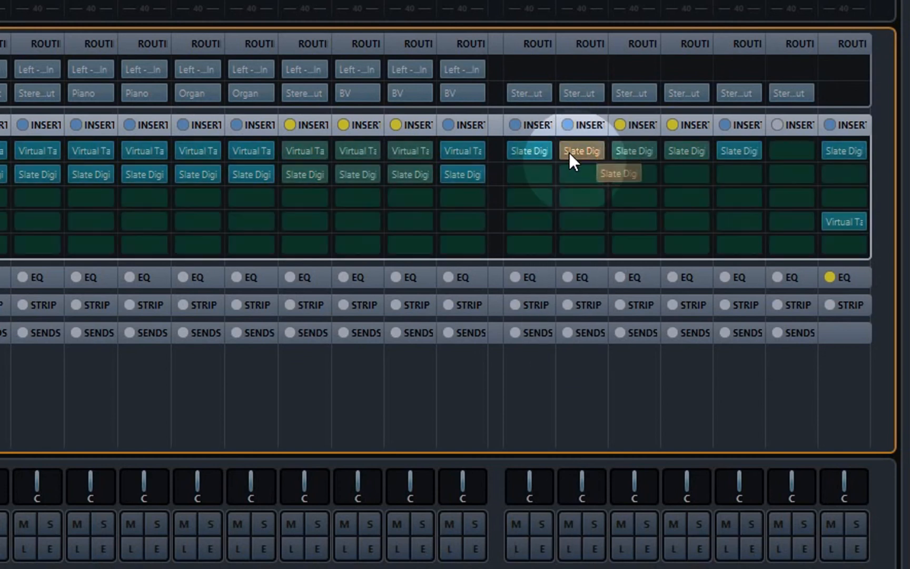
left_click(580, 150)
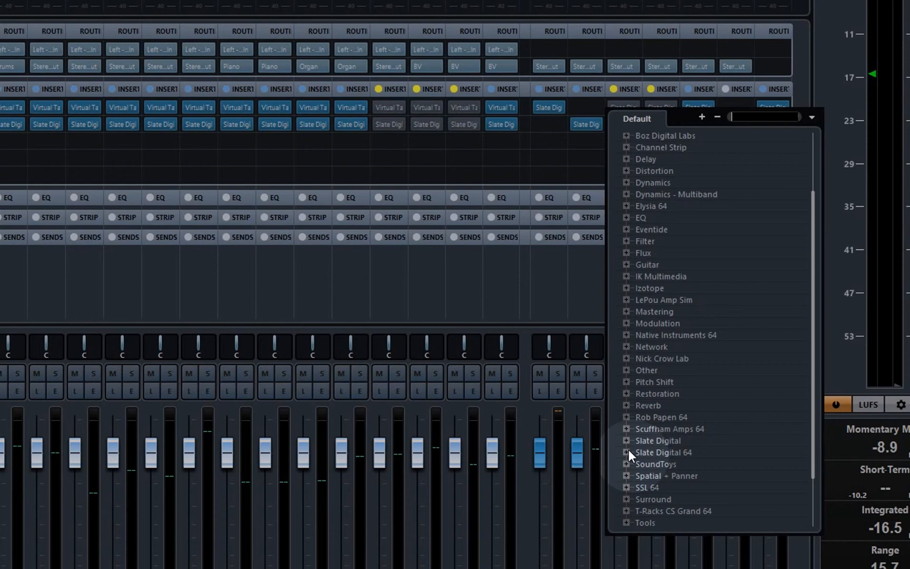
Step: Load Virtual Tape Machines from Slate Digital 64 into Stereo Out insert 4 and bring up the Stereo Out Channel Settings
left_click(626, 452)
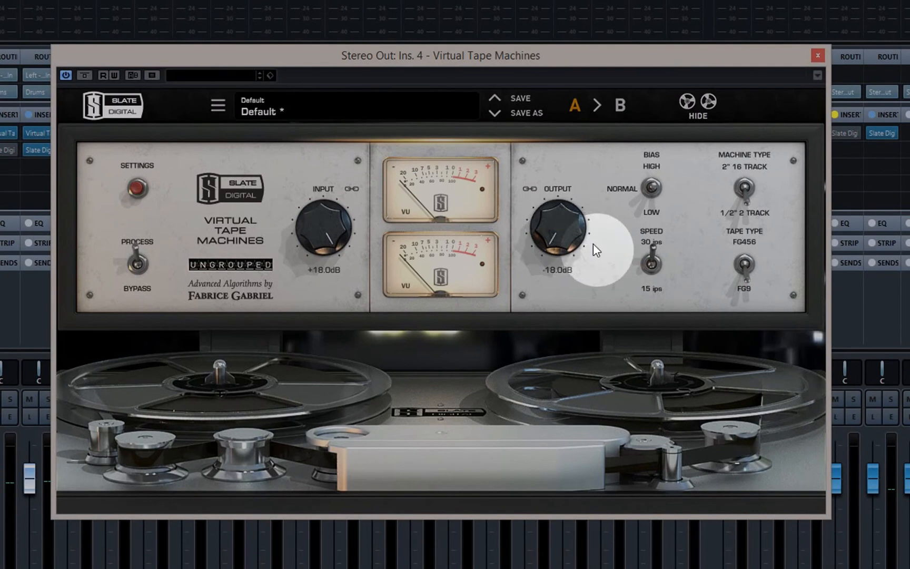
left_click(816, 55)
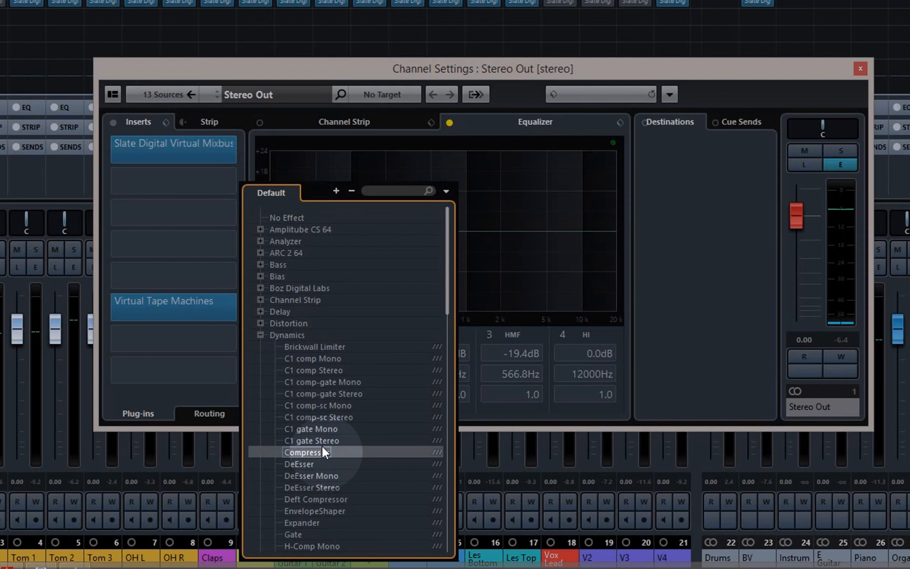
Step: Add a Compressor after Virtual Mixbuss and shape the EQ: low-mid dip near 420 Hz, ~16 dB boost at 1.2 kHz, high cut above ~5 kHz
left_click(304, 452)
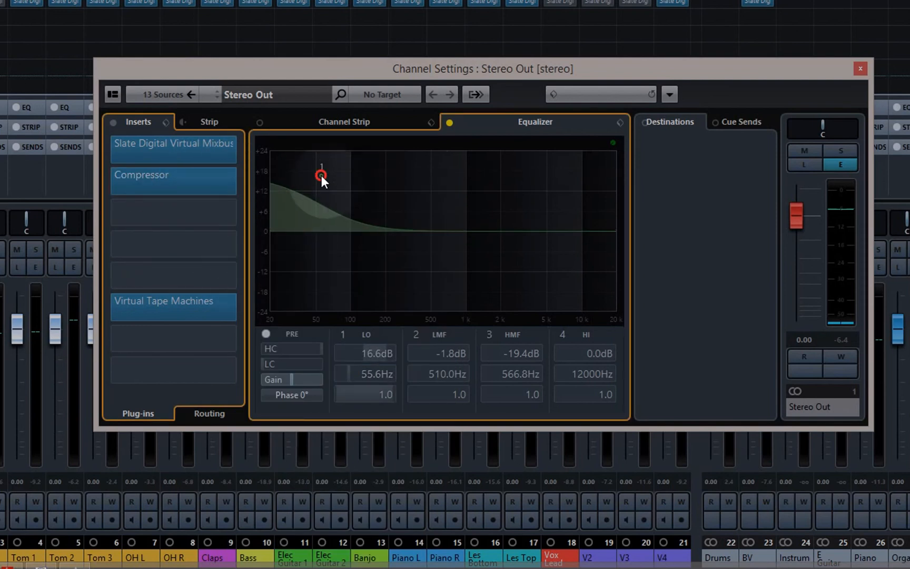
left_click_drag(321, 175, 422, 243)
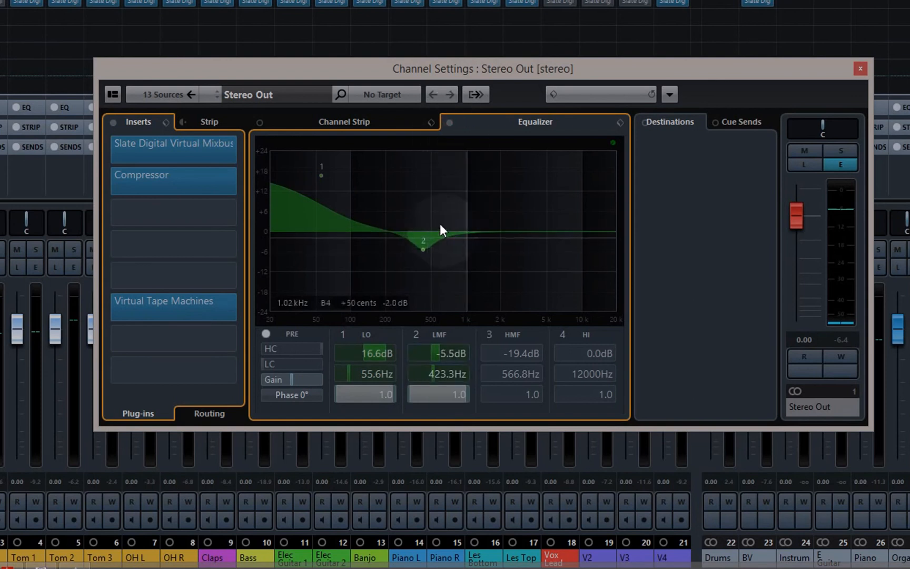
left_click_drag(441, 230, 479, 183)
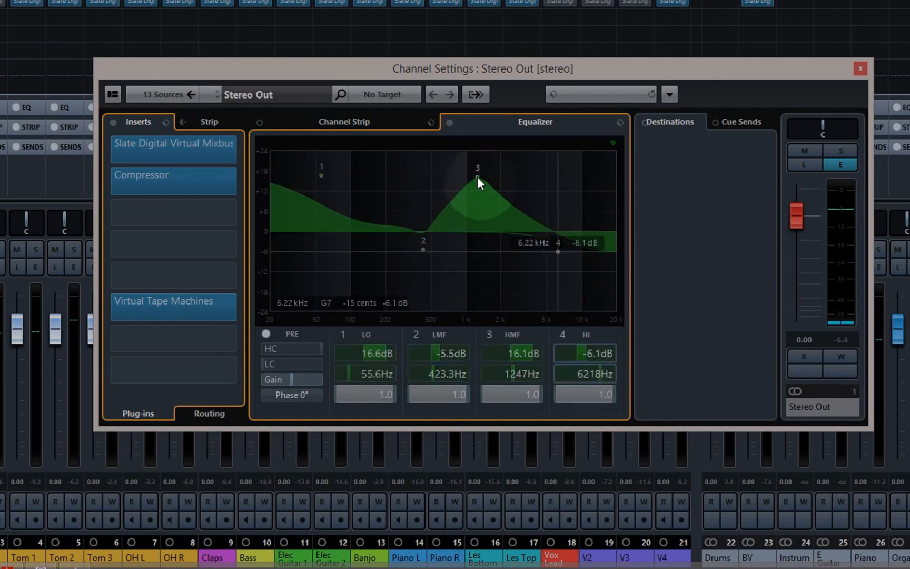
left_click_drag(557, 253, 543, 269)
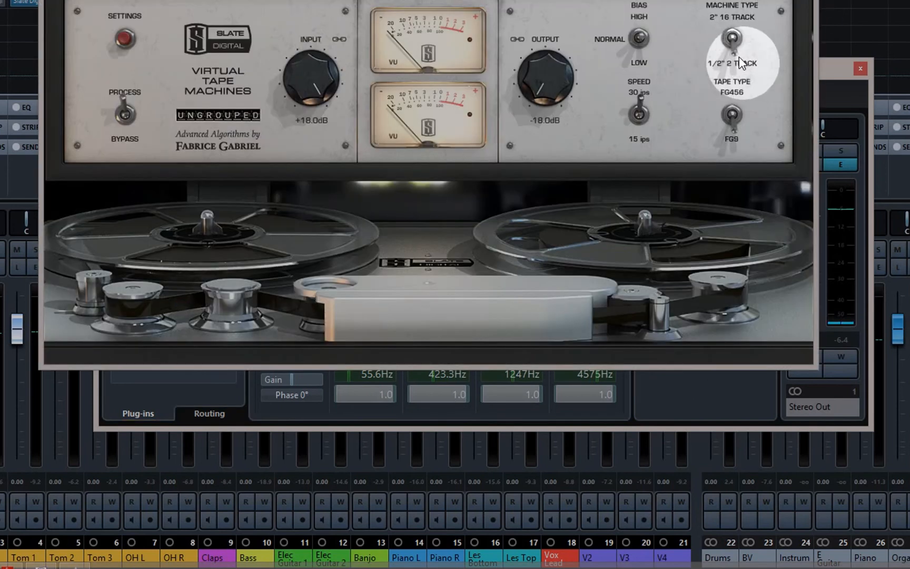
Step: Change the Virtual Tape Machines machine type on the Stereo Out
left_click(860, 68)
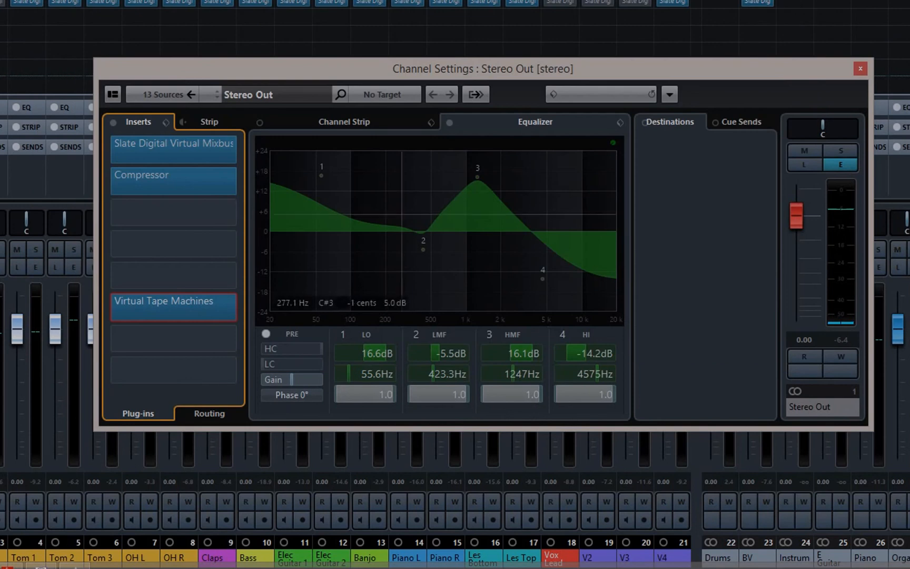
left_click(173, 307)
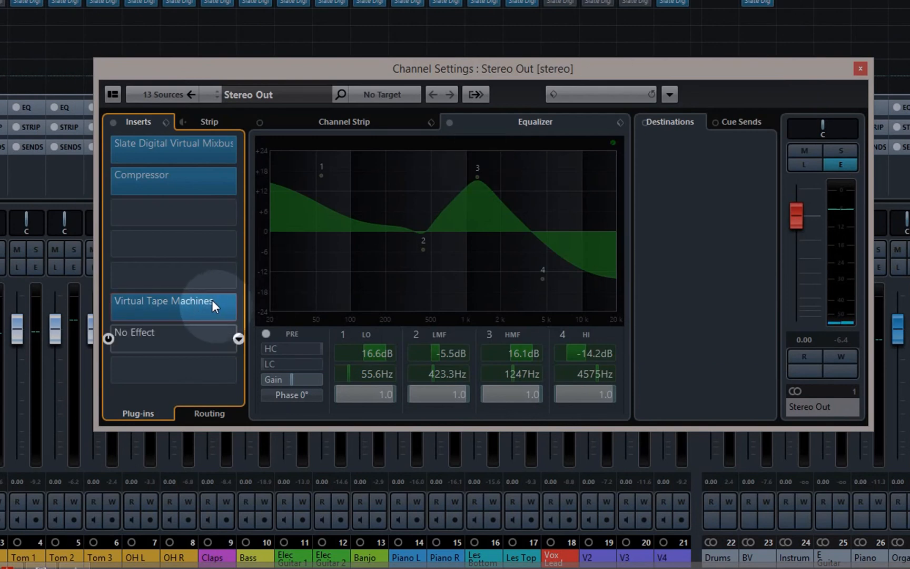
mouse_move(238, 337)
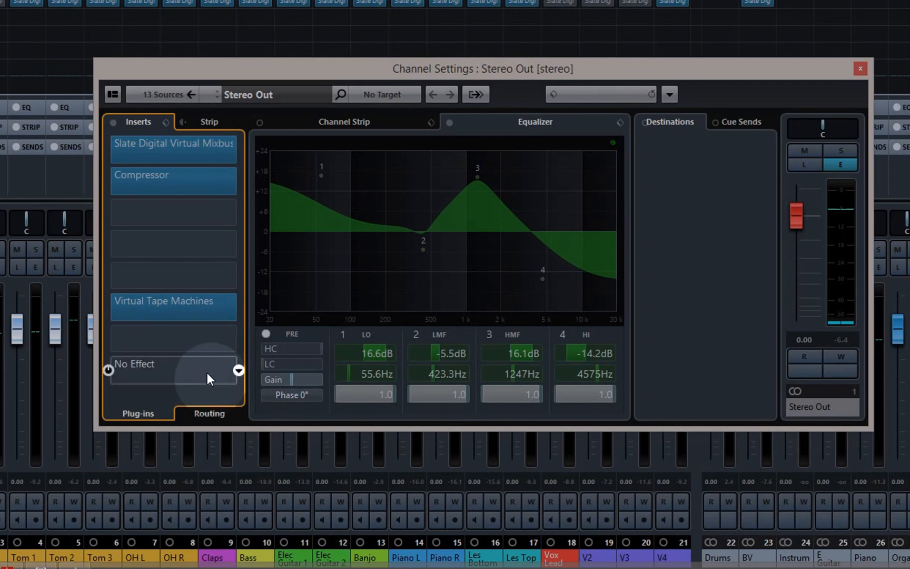
Step: Load Mastering > UV22HR dithering into the Stereo Out's last insert slot
left_click(237, 370)
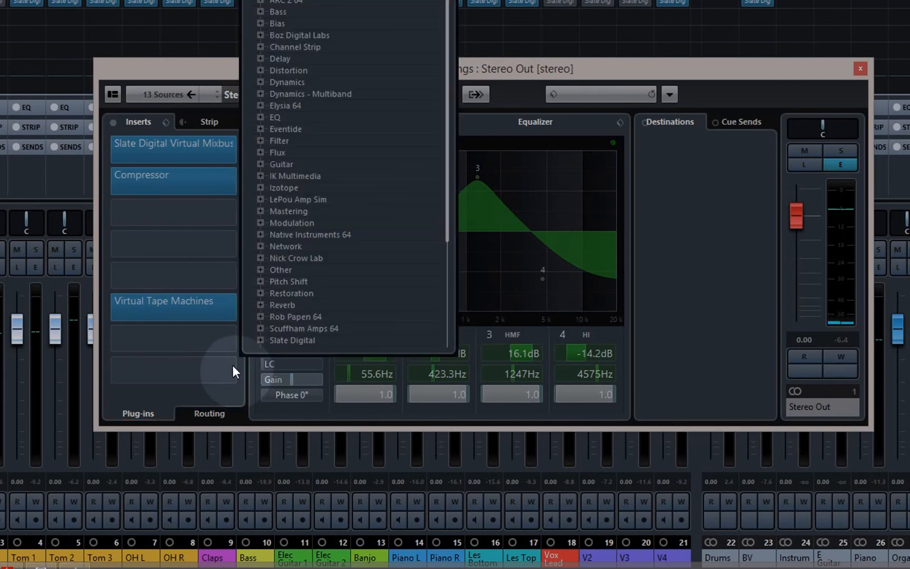
left_click(288, 210)
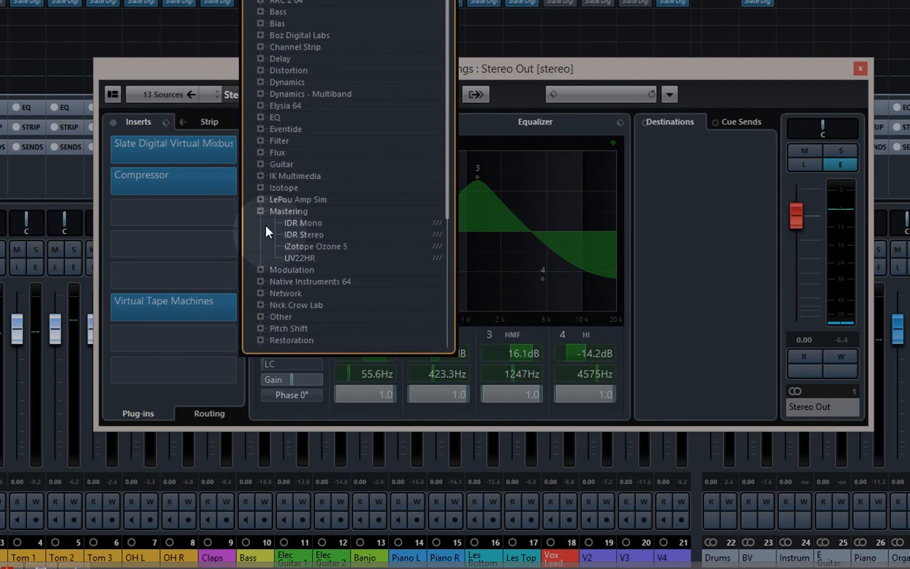
left_click(299, 258)
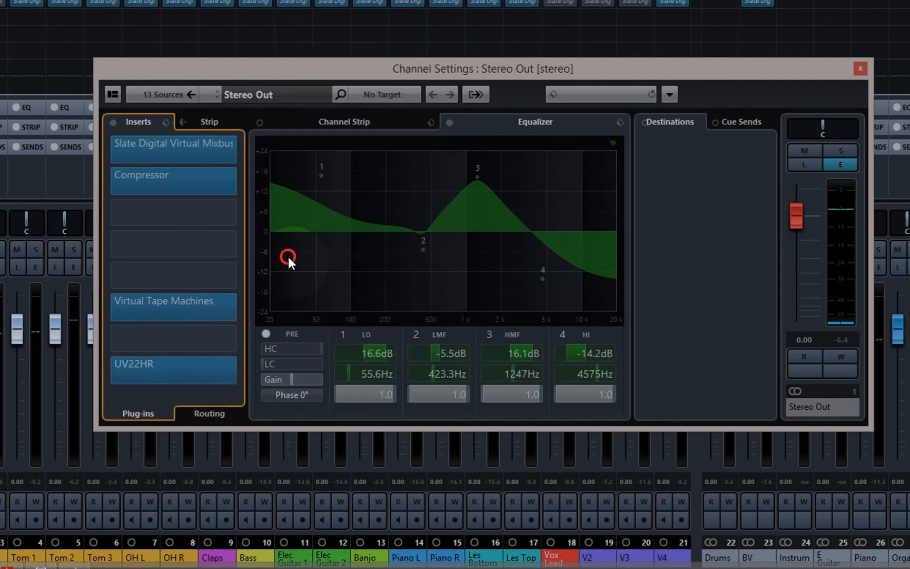
Step: Add a Brickwall Limiter in the slot above UV22HR and close Channel Settings to return to the mixer
left_click(172, 368)
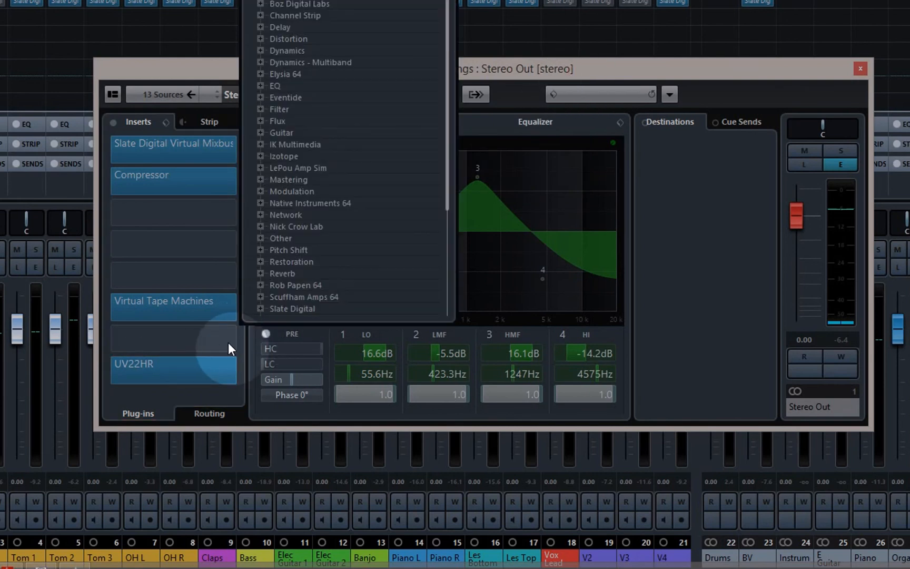
mouse_move(290, 114)
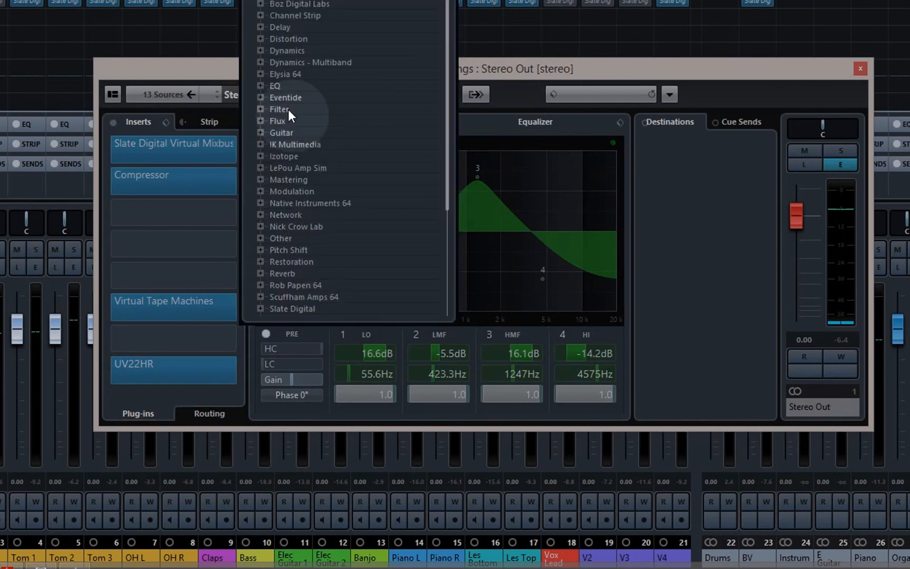
left_click(261, 39)
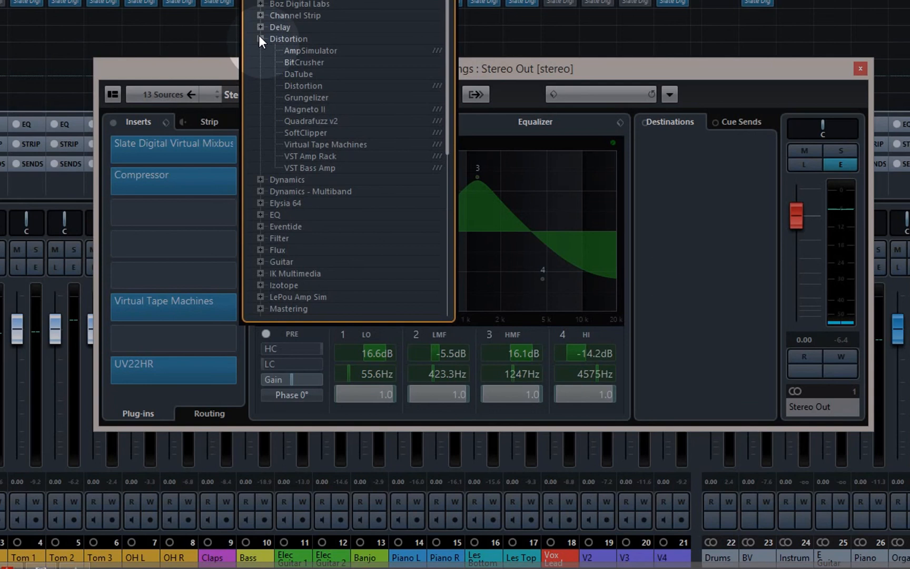
mouse_move(324, 65)
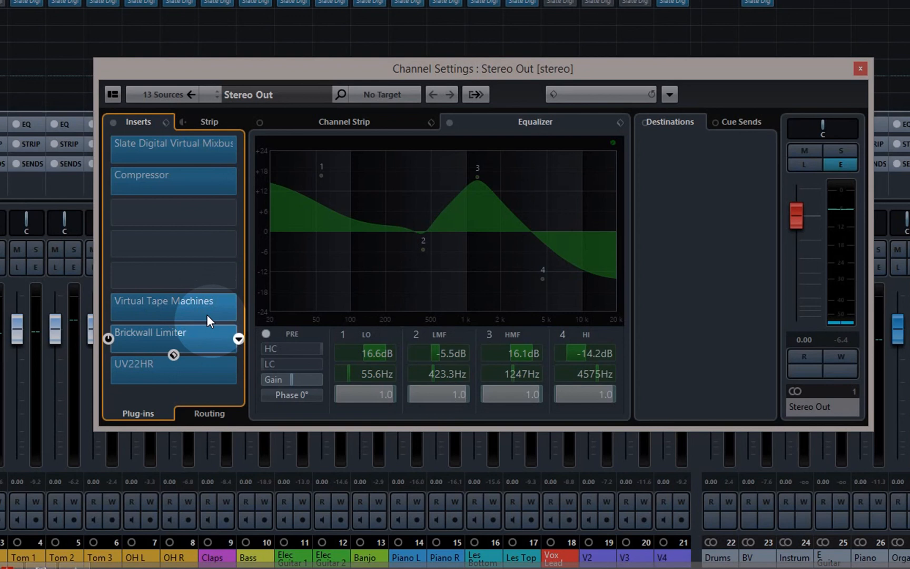
mouse_move(202, 373)
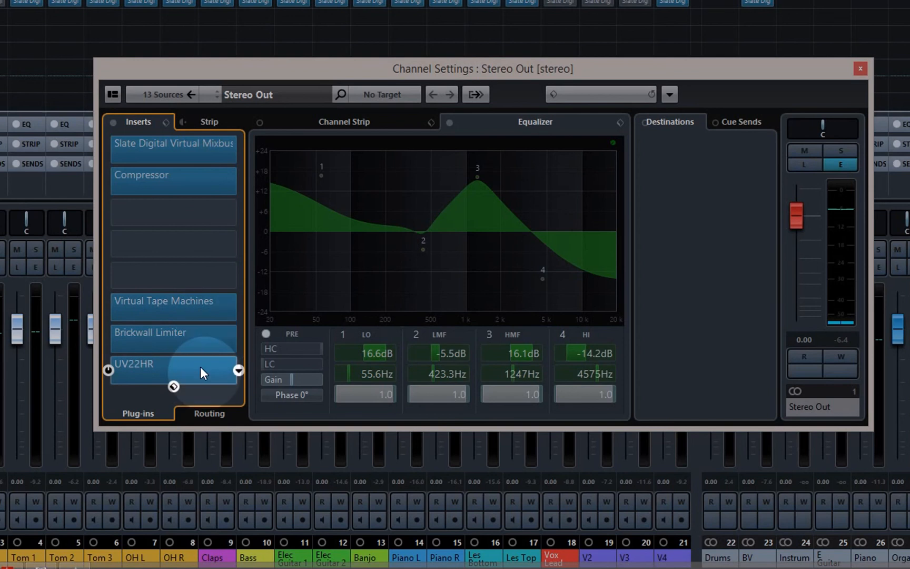
left_click(859, 67)
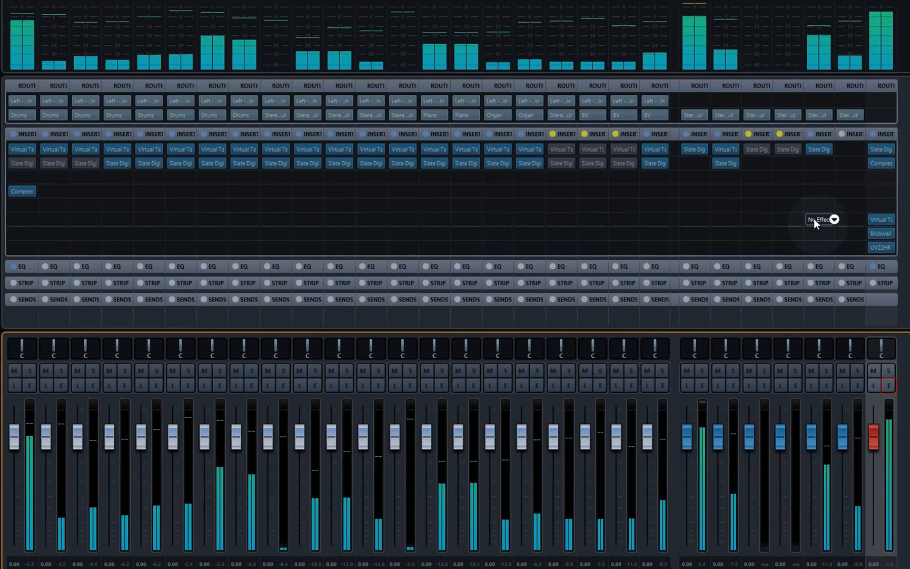
mouse_move(848, 383)
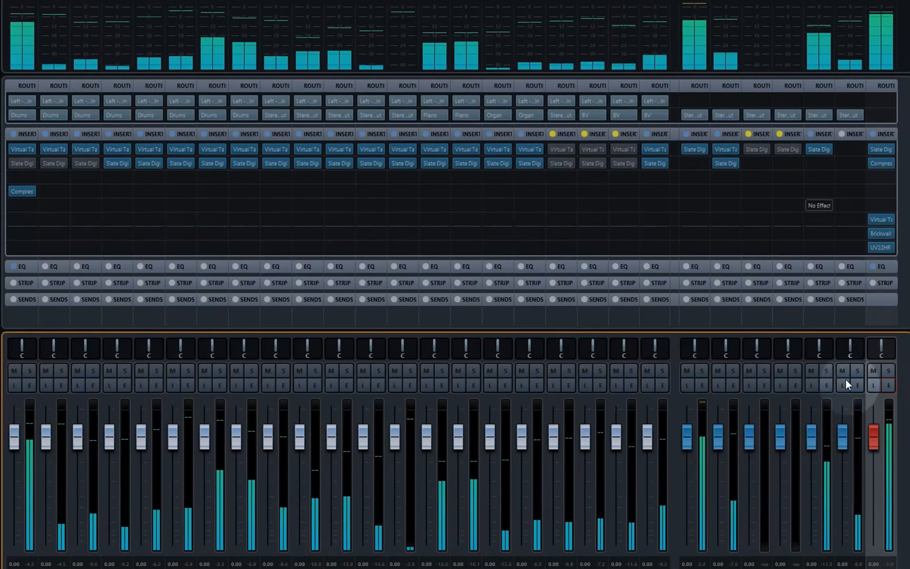